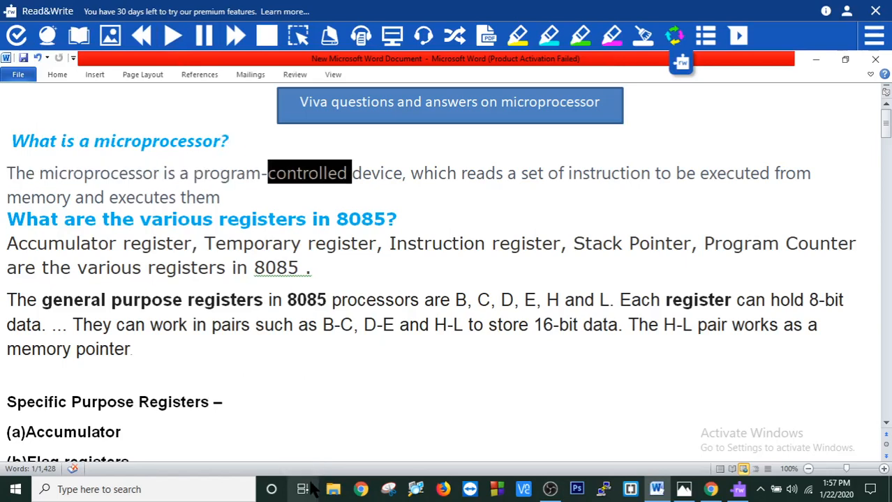
Start Read&Write playback on the opening 'what is a microprocessor' answer, following the word highlight.
{"action": "left_click", "coordinate": [484, 173]}
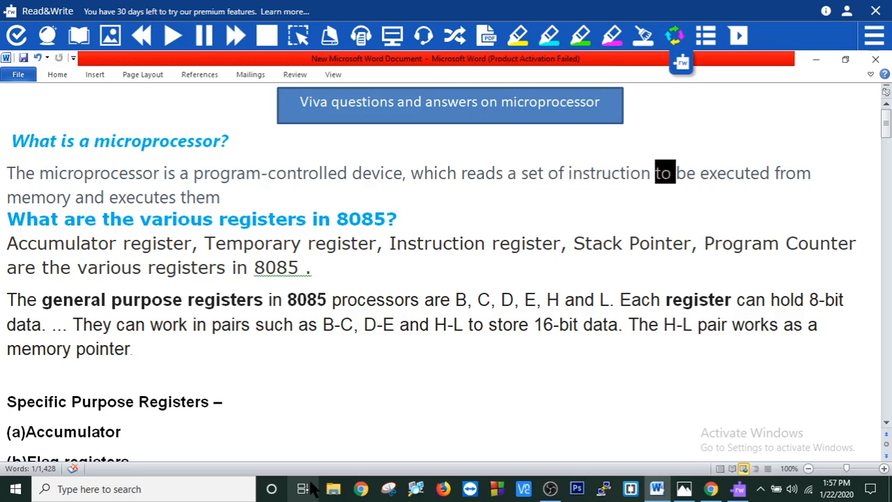
{"action": "left_click", "coordinate": [34, 198]}
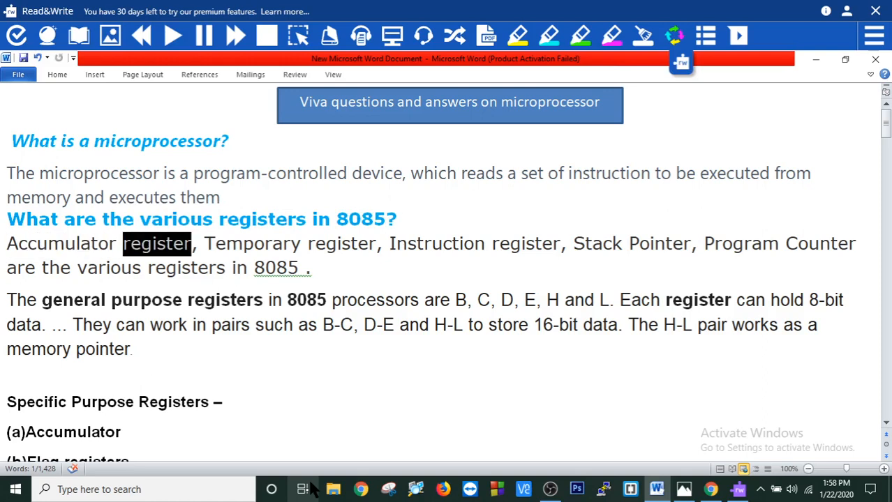
{"action": "double_click", "coordinate": [339, 242]}
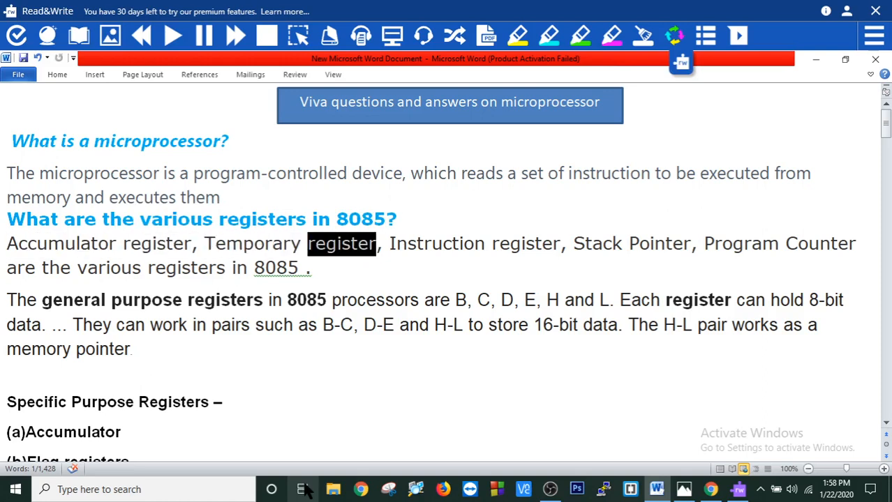
{"action": "double_click", "coordinate": [525, 243]}
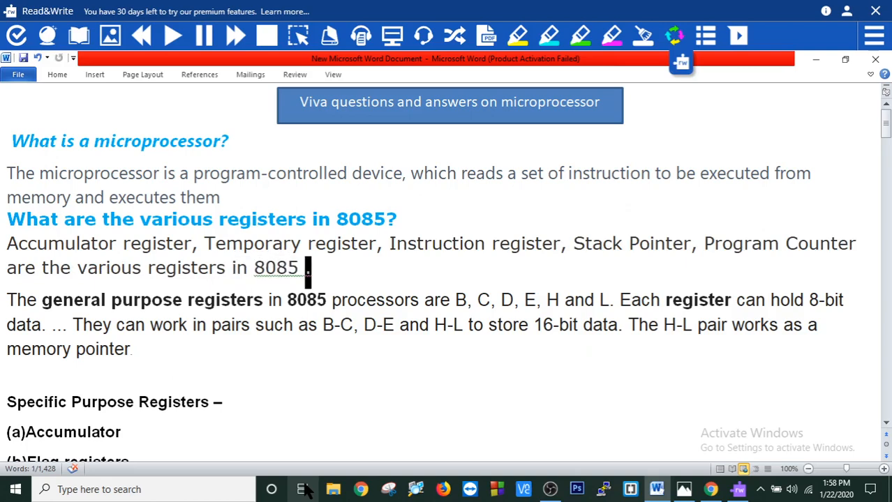
Continue the read-aloud through the 8085 general purpose registers paragraph.
{"action": "double_click", "coordinate": [148, 300]}
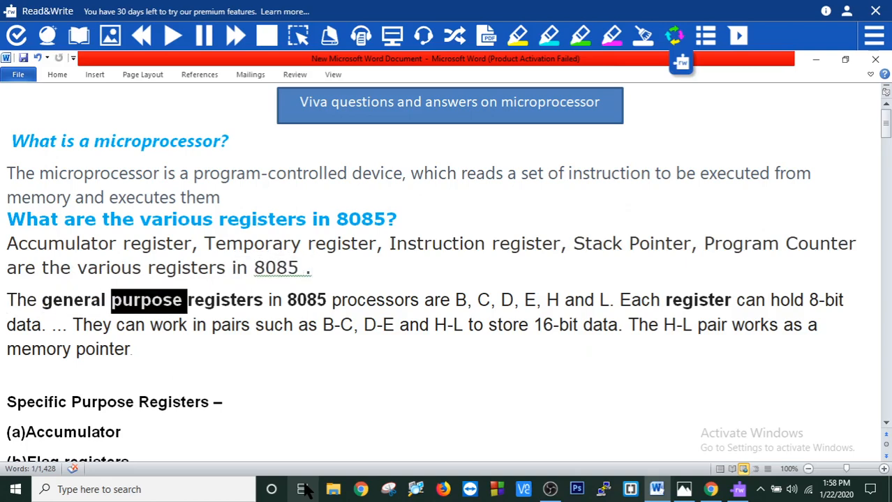
{"action": "double_click", "coordinate": [307, 300]}
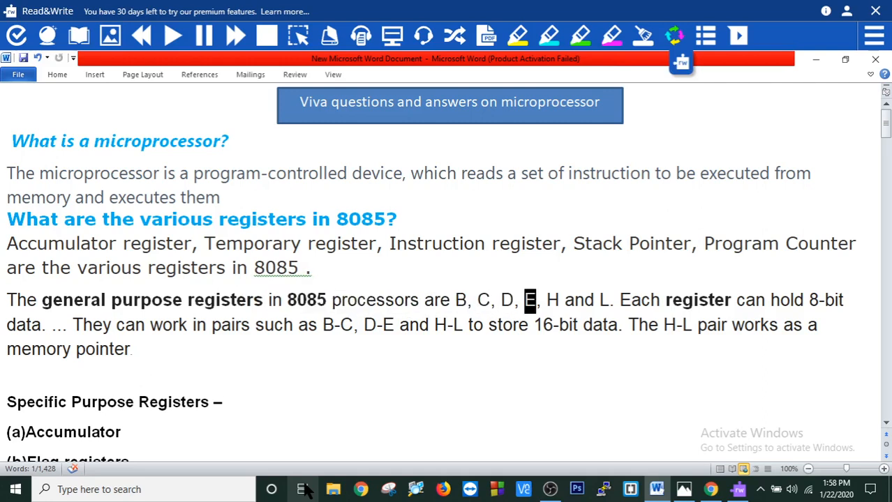
{"action": "double_click", "coordinate": [642, 300]}
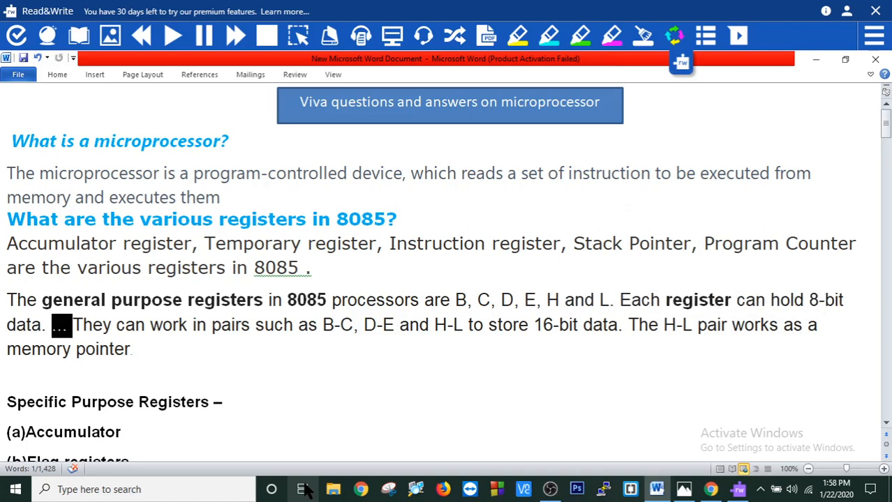
{"action": "double_click", "coordinate": [277, 325]}
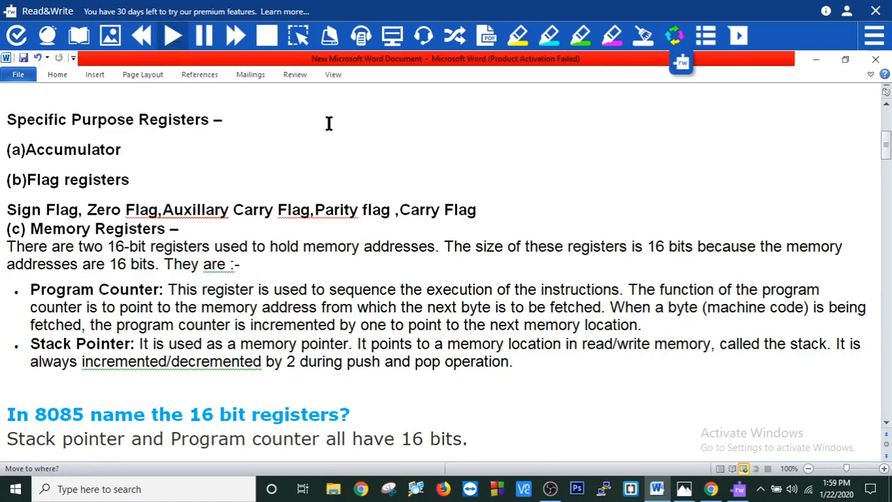
Have the Specific Purpose Registers heading and flags description read aloud word by word.
{"action": "double_click", "coordinate": [103, 120]}
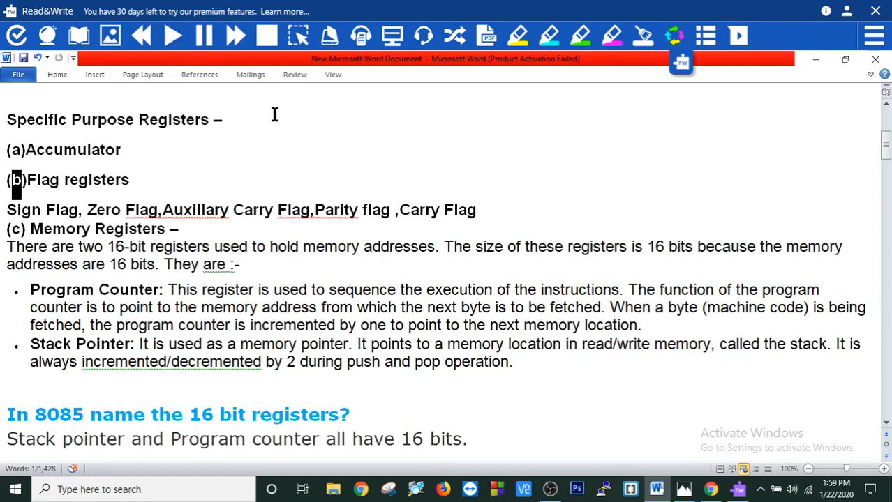
{"action": "double_click", "coordinate": [96, 180]}
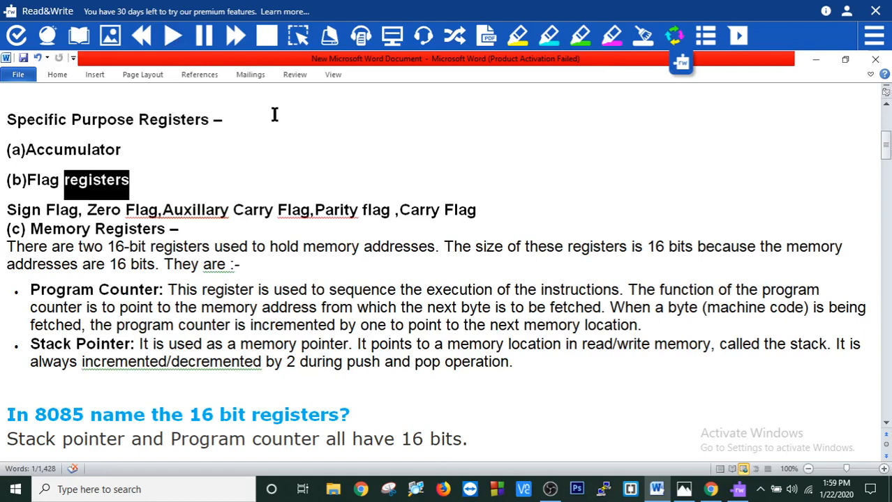
{"action": "double_click", "coordinate": [104, 210]}
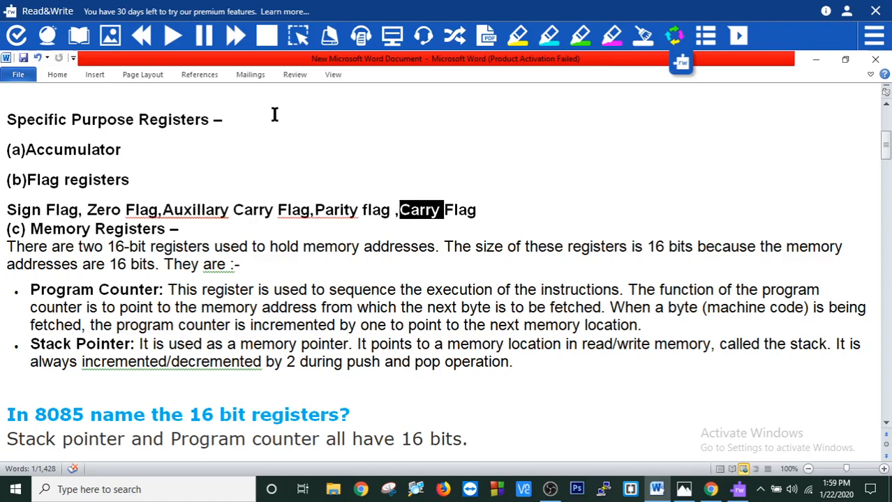
{"action": "double_click", "coordinate": [64, 229]}
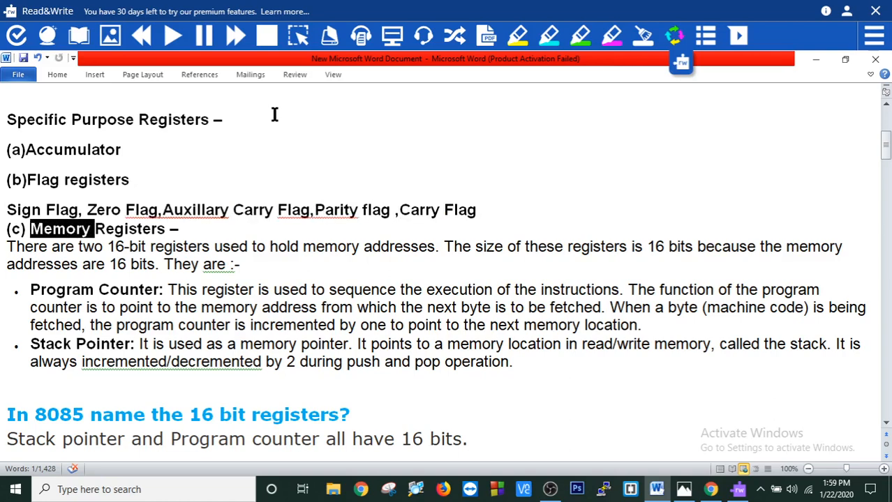
{"action": "double_click", "coordinate": [63, 245]}
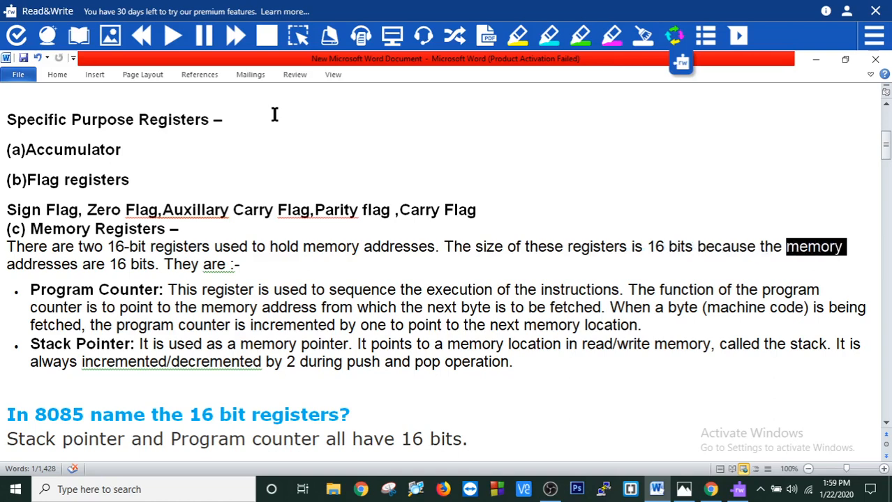
Continue the read-aloud through the Program Counter explanation.
{"action": "double_click", "coordinate": [139, 265]}
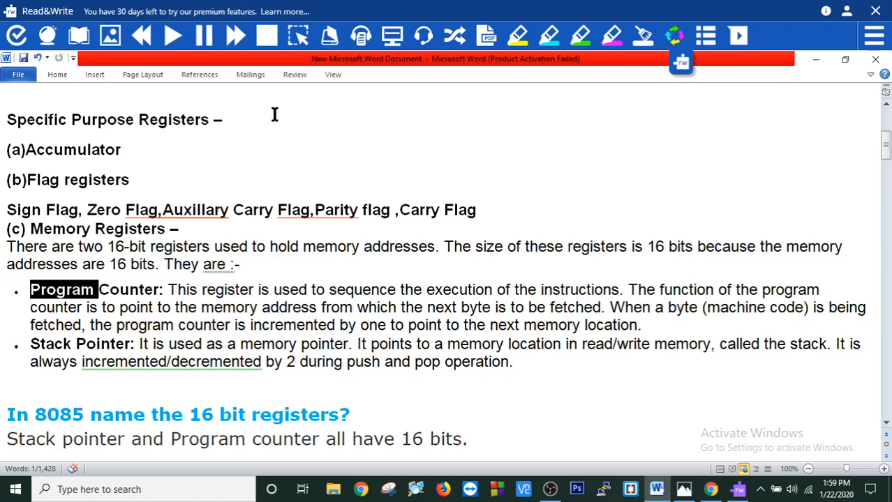
{"action": "double_click", "coordinate": [227, 291]}
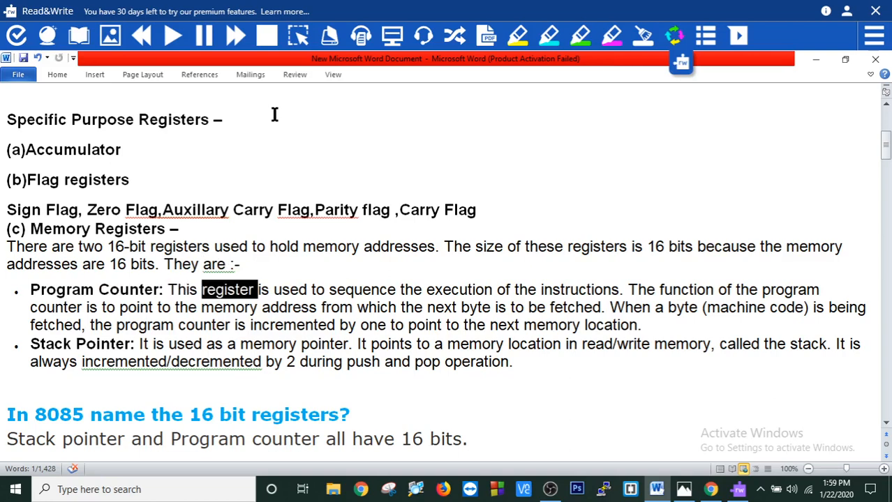
{"action": "double_click", "coordinate": [412, 289]}
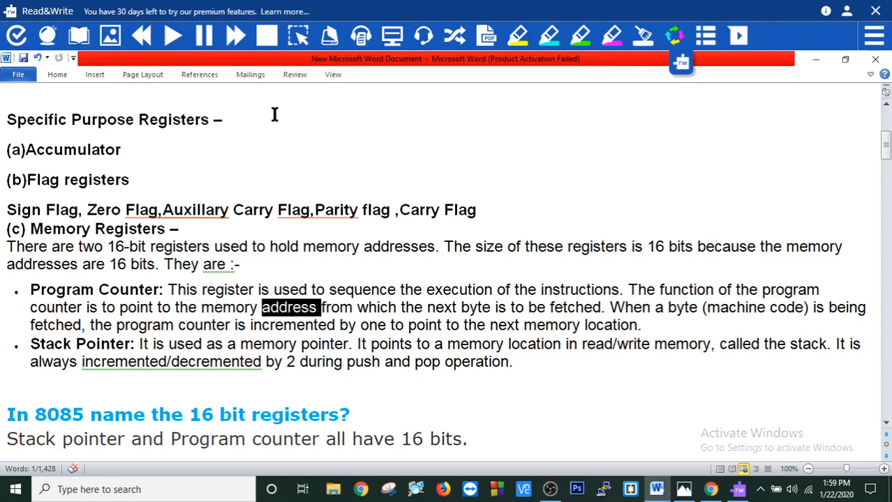
{"action": "double_click", "coordinate": [477, 307]}
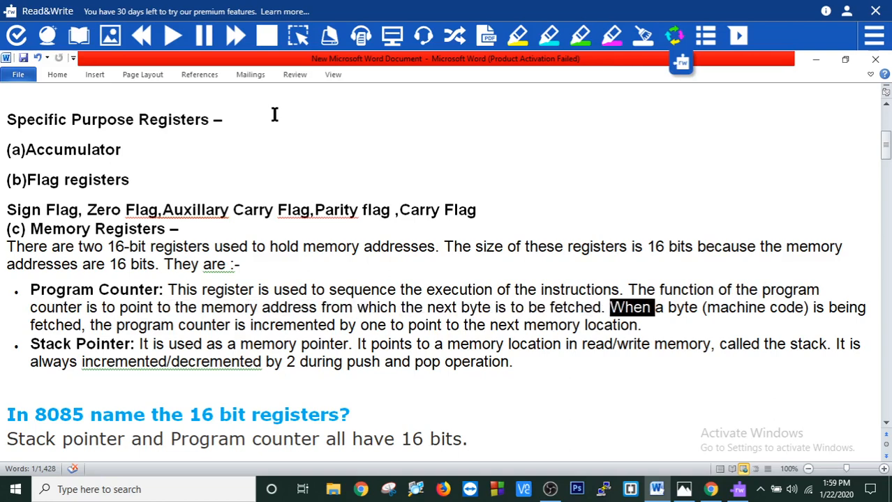
{"action": "double_click", "coordinate": [737, 308]}
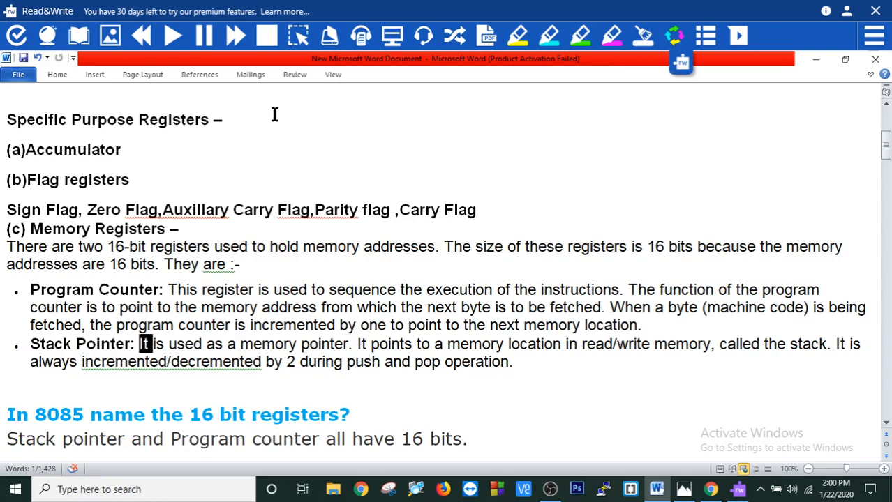
Hear the Stack Pointer explanation read aloud and move down to the 8085 Q&A section.
{"action": "double_click", "coordinate": [324, 343]}
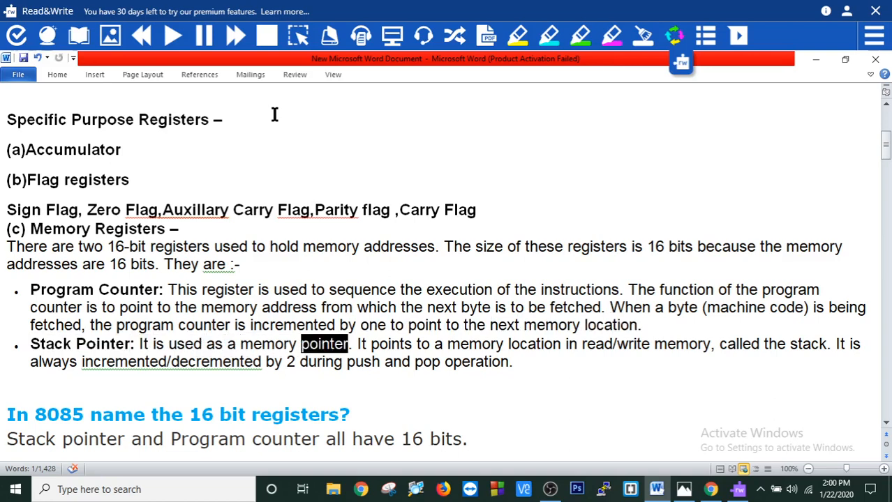
{"action": "double_click", "coordinate": [422, 345]}
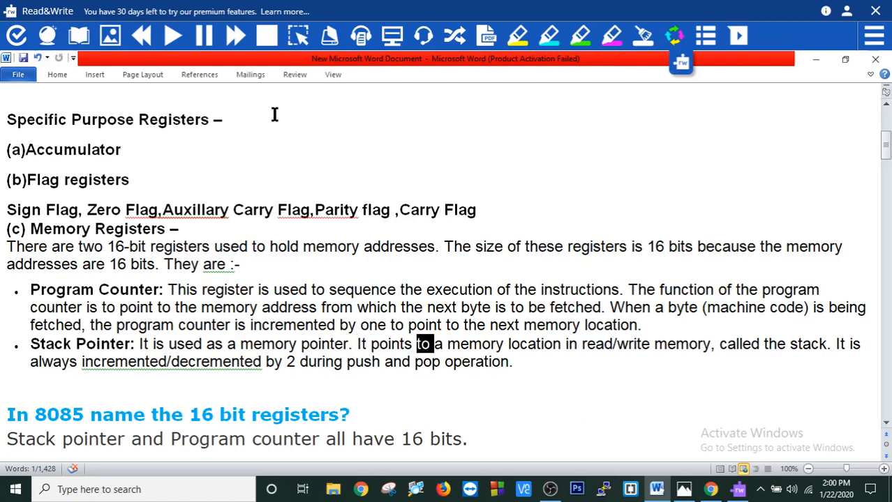
{"action": "double_click", "coordinate": [596, 343]}
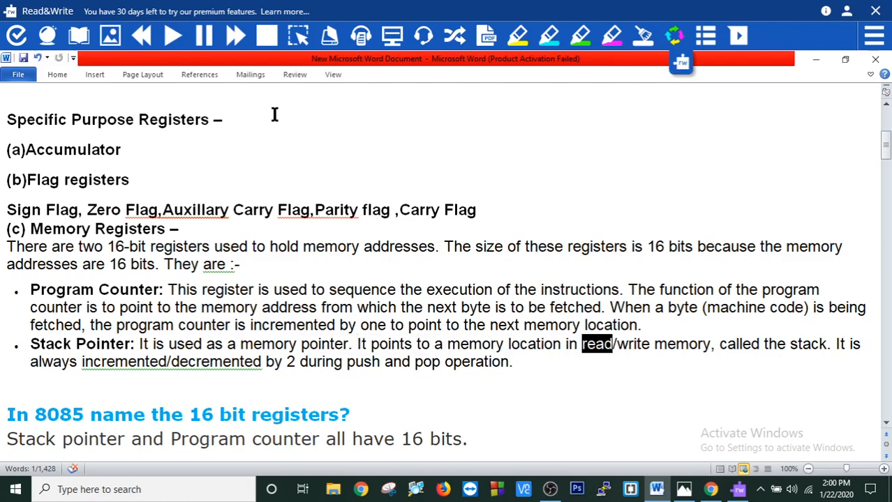
{"action": "double_click", "coordinate": [740, 344]}
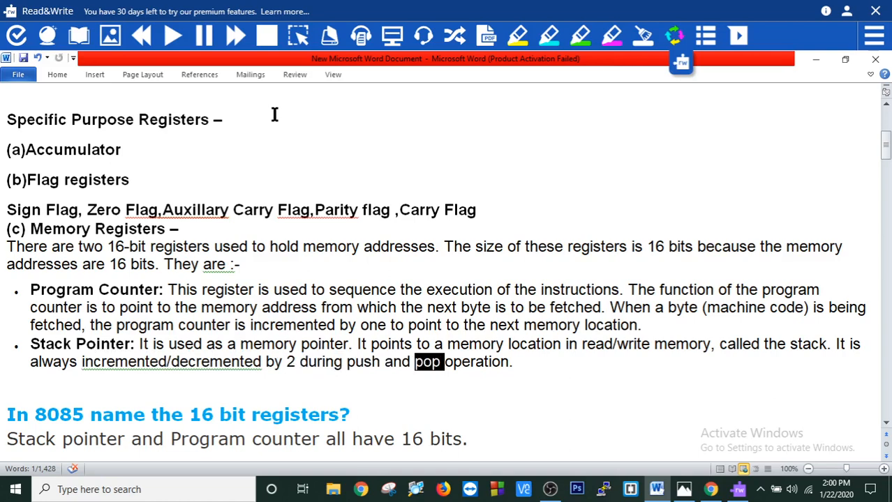
{"action": "scroll", "scroll_direction": "down", "scroll_amount": 3}
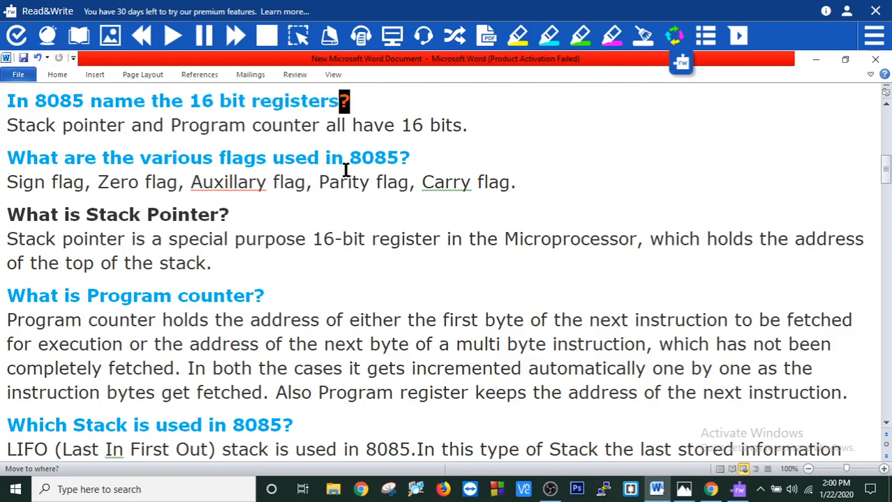
Resume playback on the 8085 flags question and hear the stack type answer.
{"action": "double_click", "coordinate": [148, 125]}
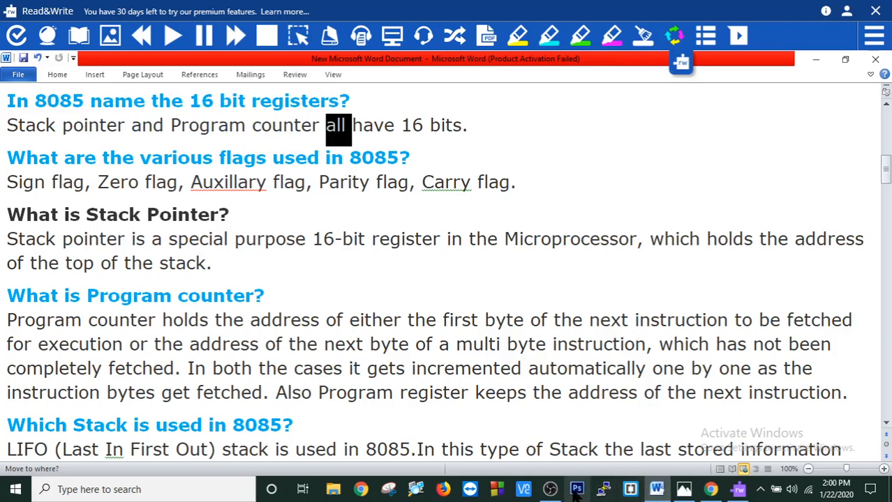
{"action": "left_click", "coordinate": [547, 489]}
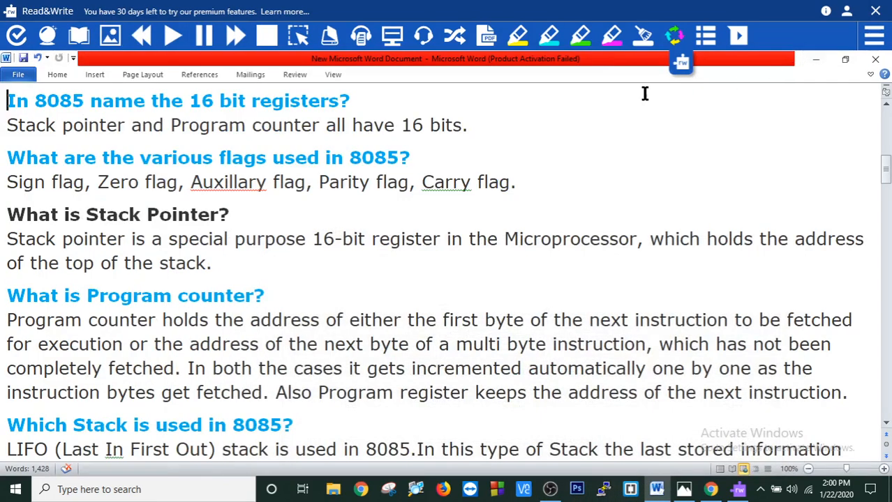
{"action": "double_click", "coordinate": [65, 102]}
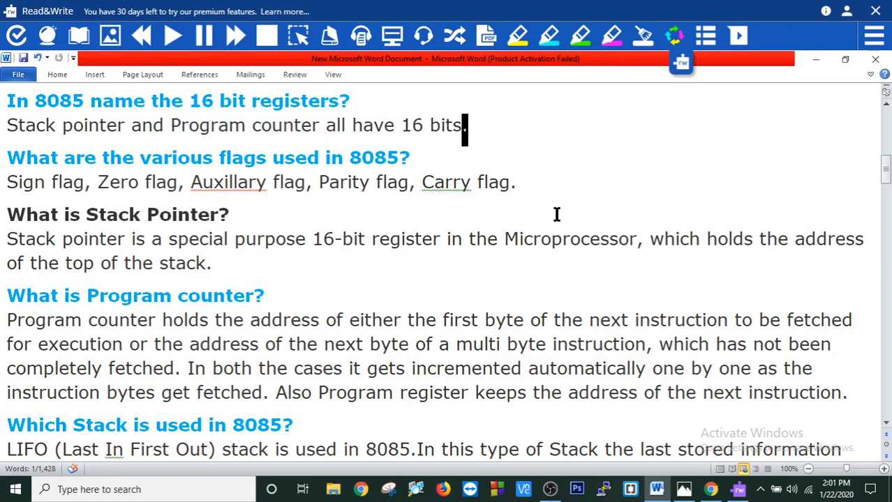
{"action": "double_click", "coordinate": [245, 156]}
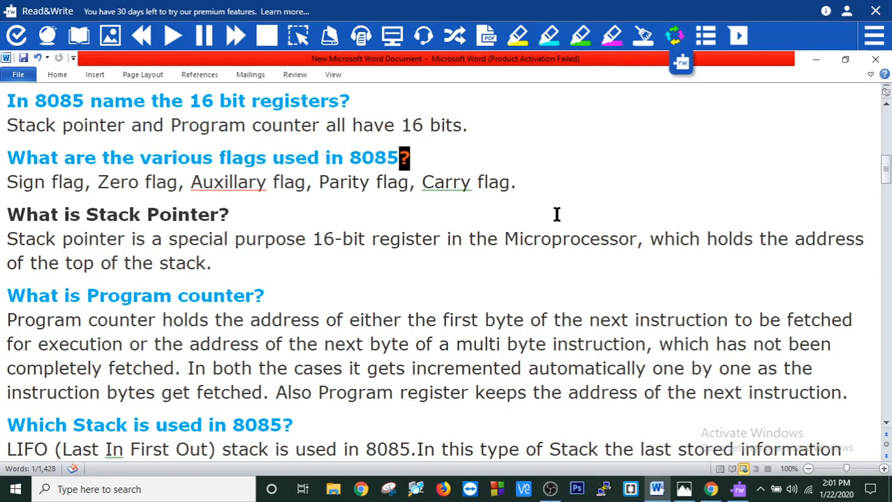
{"action": "double_click", "coordinate": [117, 181]}
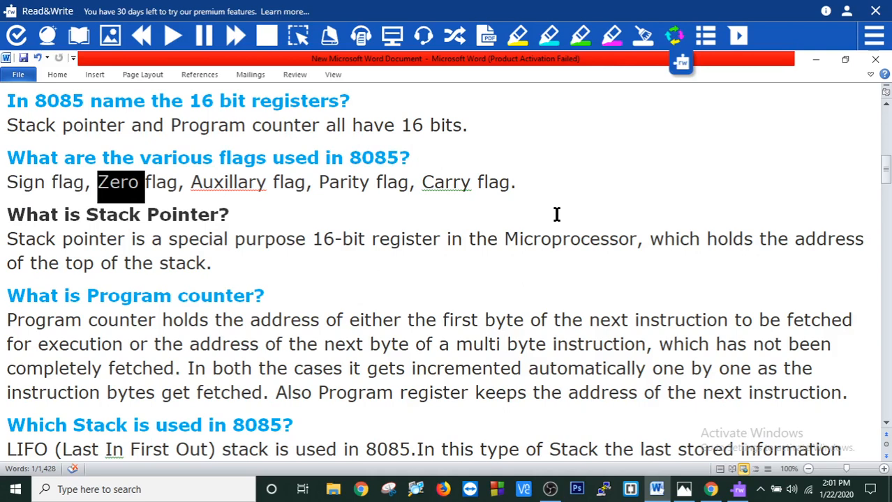
{"action": "double_click", "coordinate": [288, 181]}
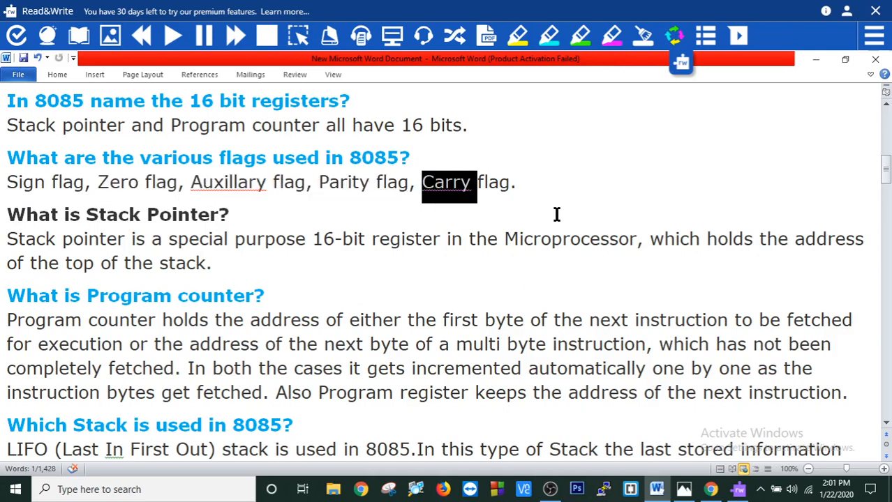
{"action": "left_click", "coordinate": [514, 181]}
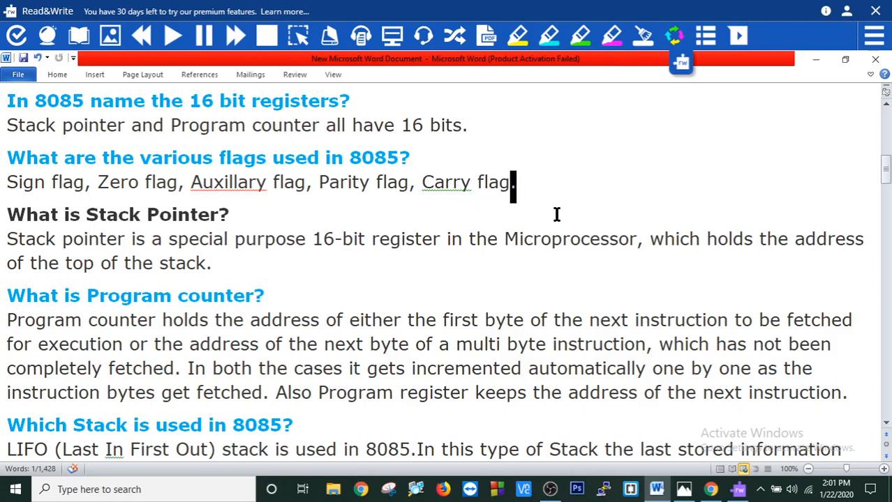
Continue the read-aloud through the HLT and buses answers.
{"action": "double_click", "coordinate": [182, 215]}
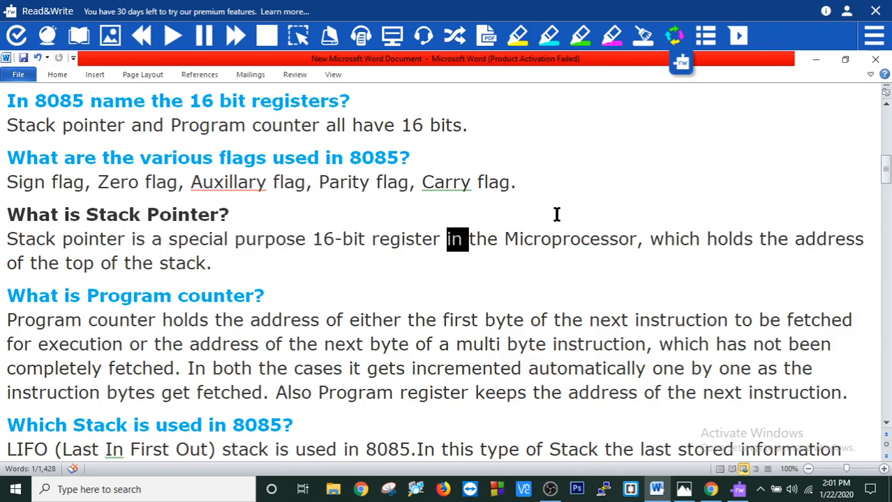
{"action": "double_click", "coordinate": [677, 238]}
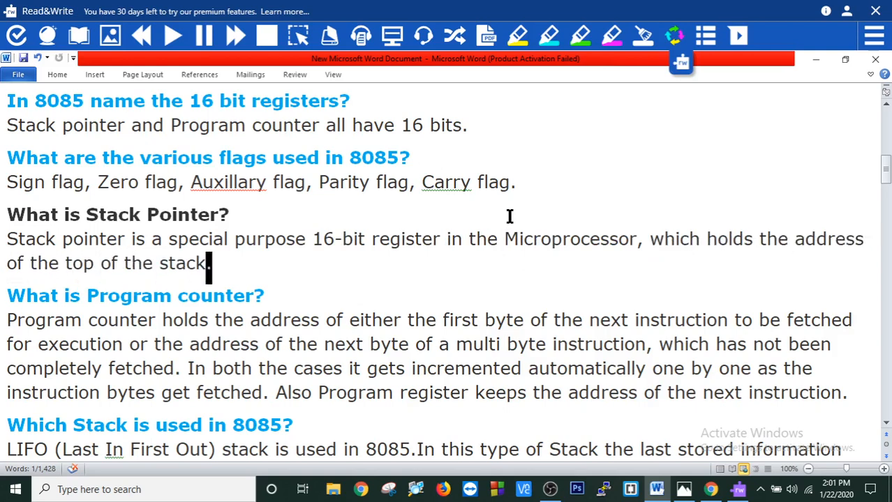
{"action": "double_click", "coordinate": [215, 296]}
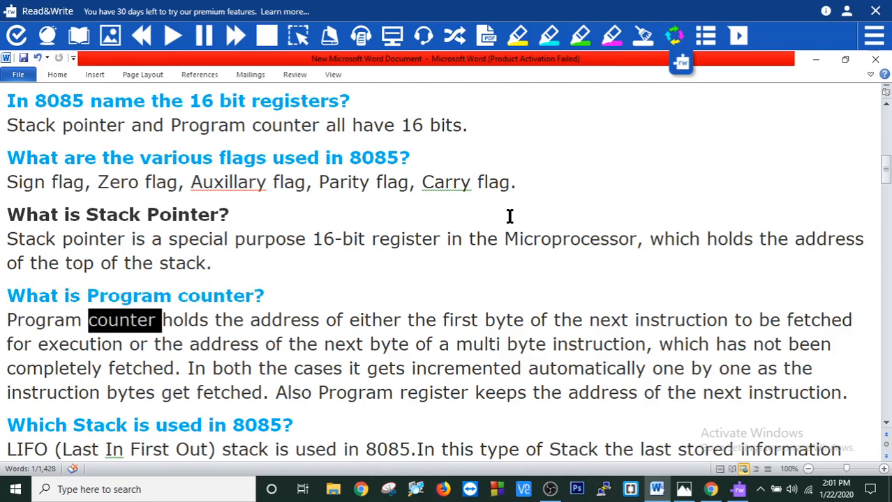
{"action": "double_click", "coordinate": [335, 319]}
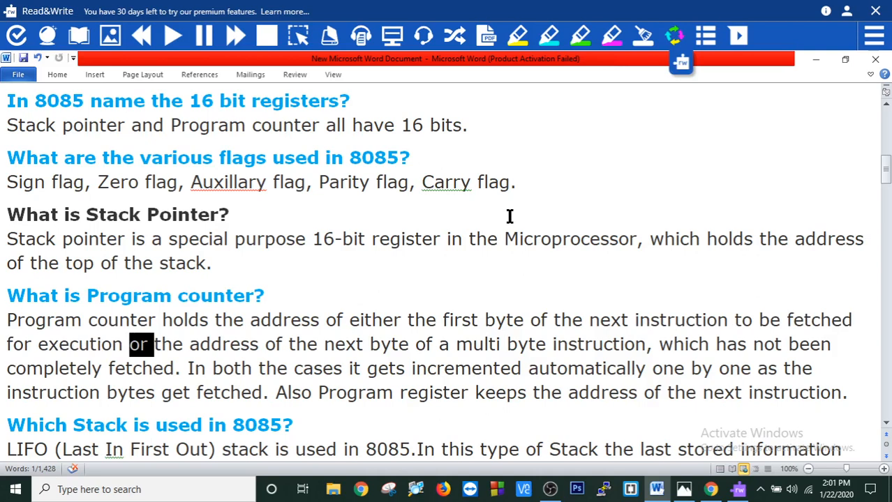
{"action": "double_click", "coordinate": [391, 345]}
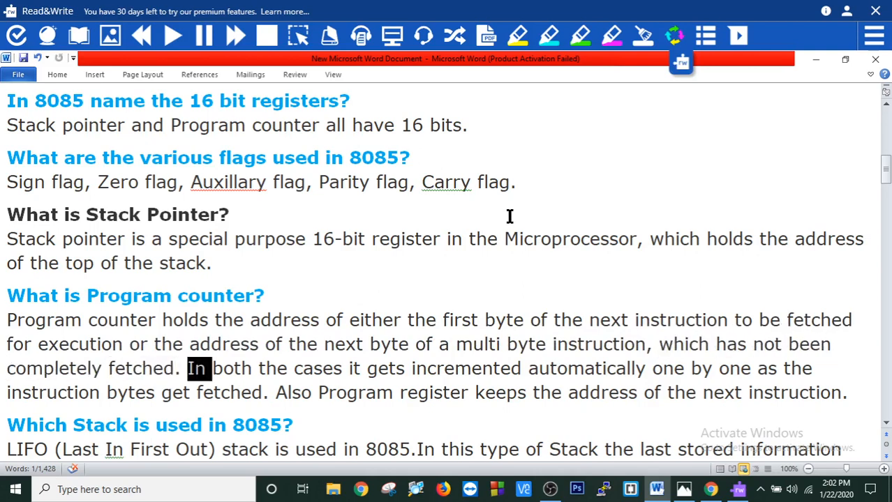
{"action": "double_click", "coordinate": [355, 368]}
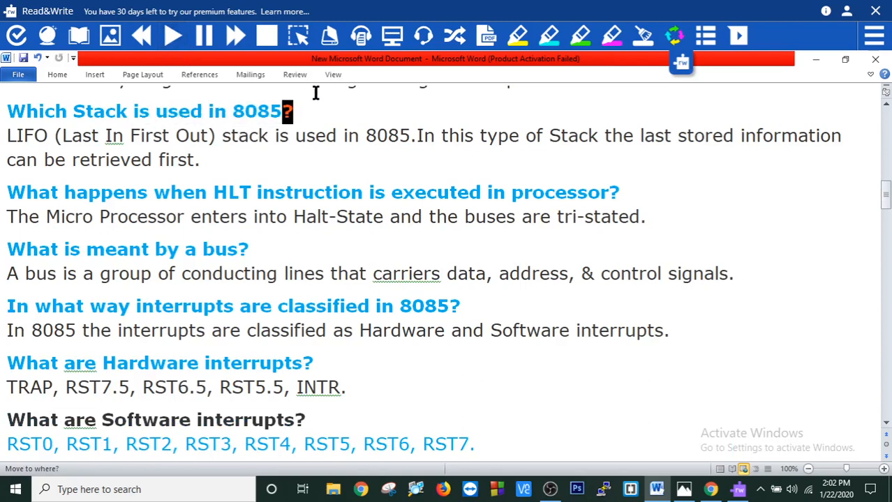
Hear the interrupt classification question and answer read word by word.
{"action": "double_click", "coordinate": [189, 135]}
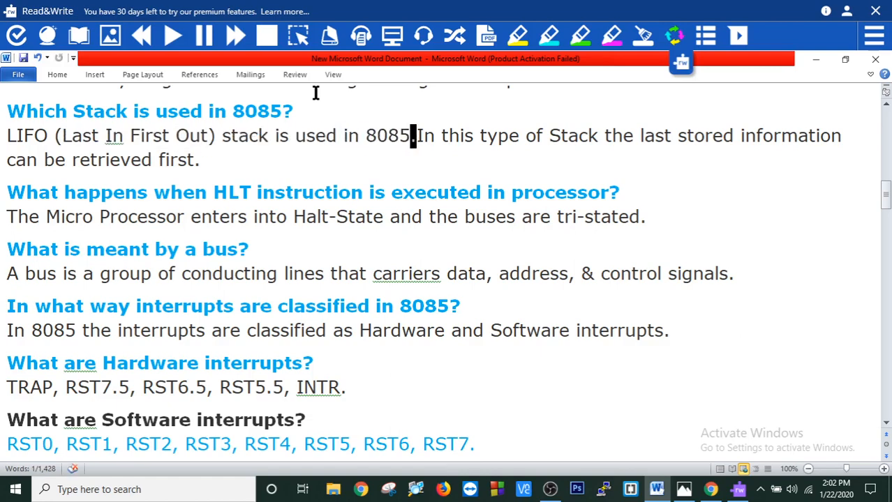
{"action": "double_click", "coordinate": [501, 135]}
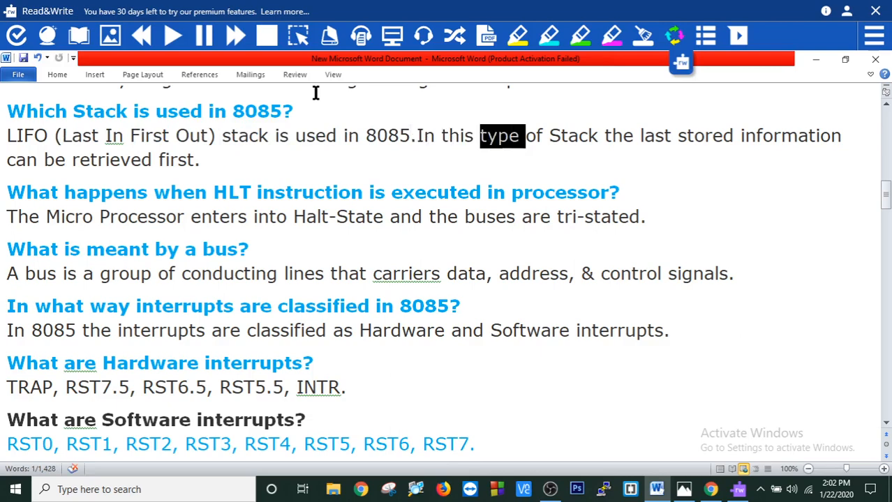
{"action": "double_click", "coordinate": [791, 135]}
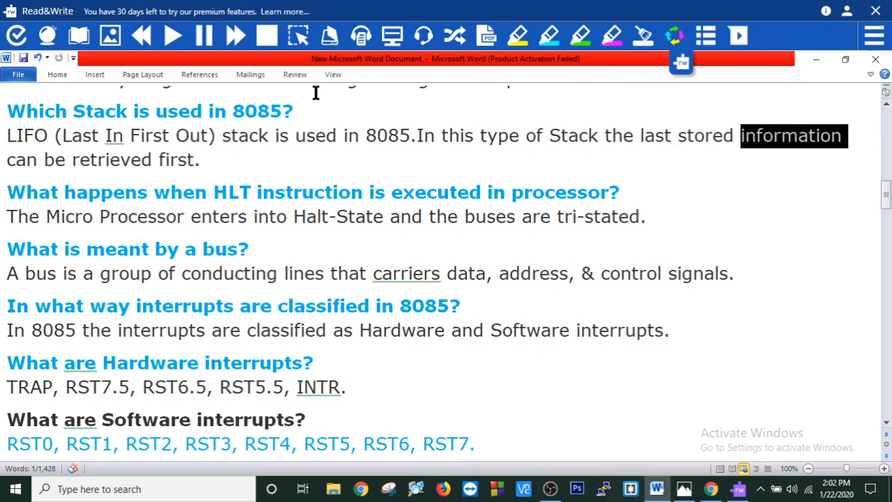
{"action": "double_click", "coordinate": [114, 159]}
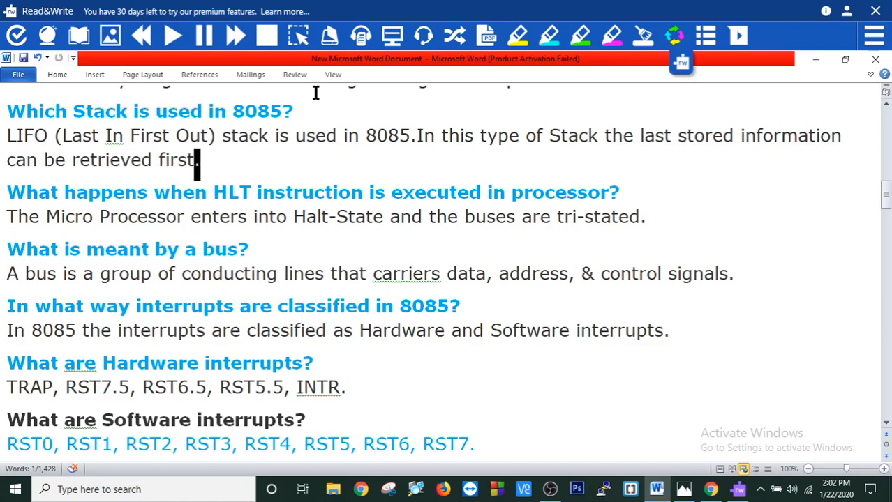
{"action": "double_click", "coordinate": [310, 193]}
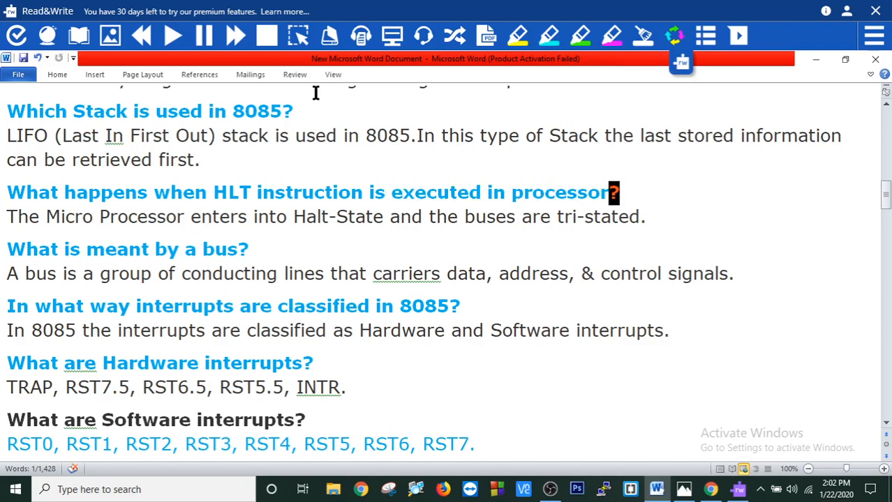
{"action": "double_click", "coordinate": [220, 216]}
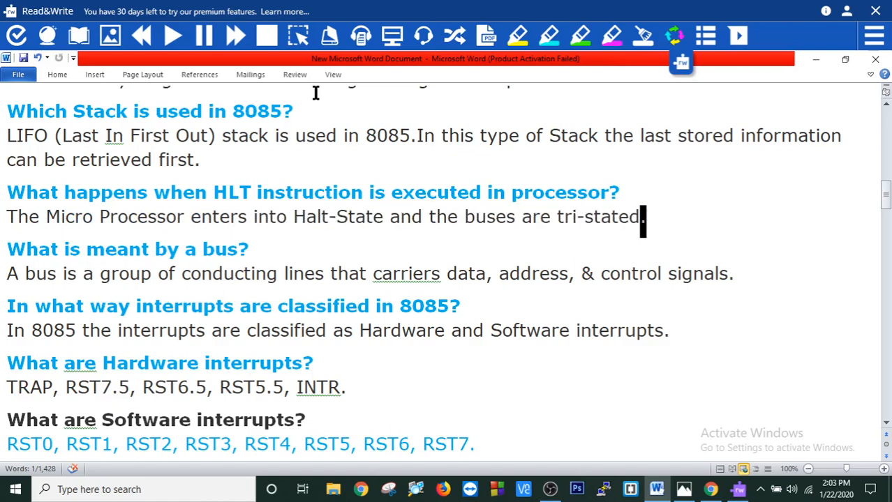
{"action": "double_click", "coordinate": [119, 248]}
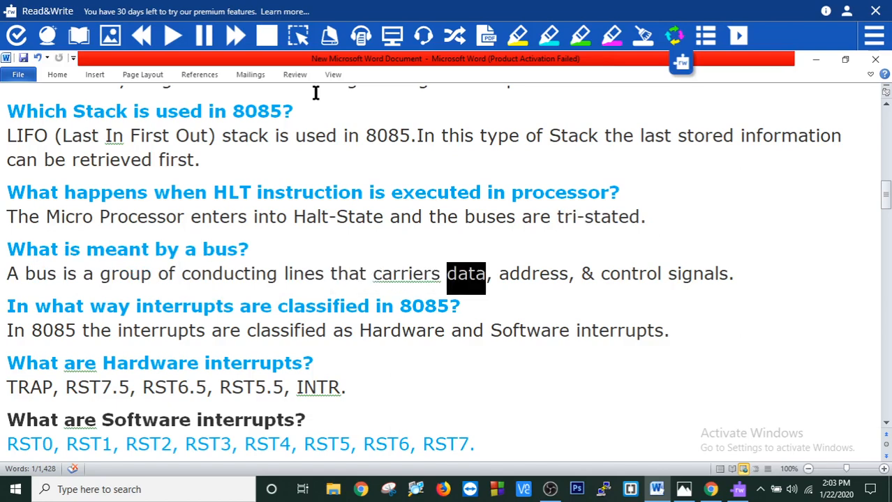
Continue playback through the hardware interrupts list.
{"action": "left_click", "coordinate": [589, 274]}
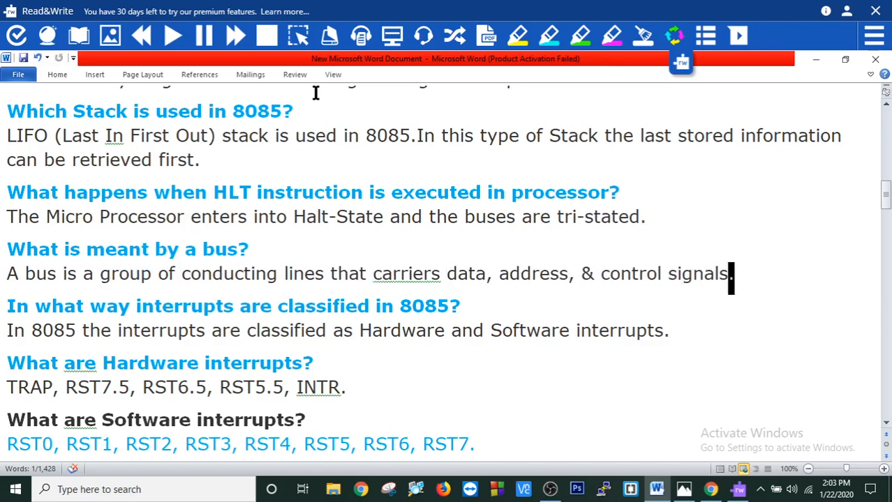
{"action": "double_click", "coordinate": [109, 307]}
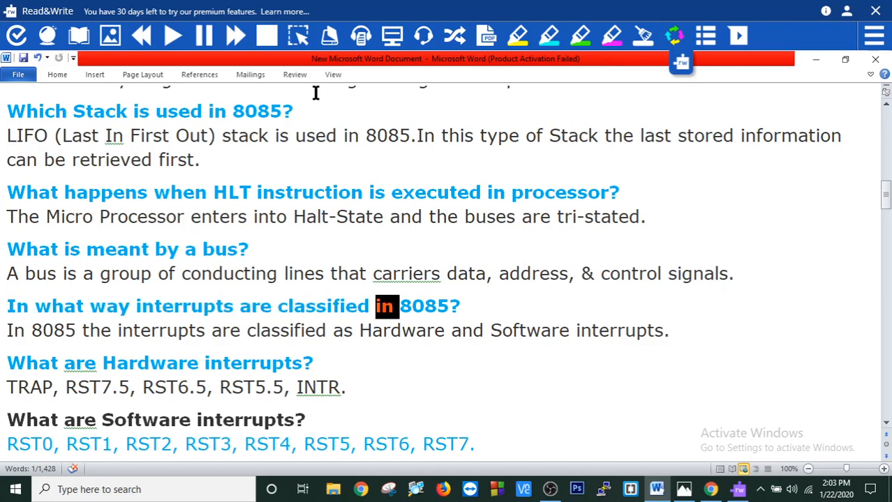
{"action": "double_click", "coordinate": [424, 307]}
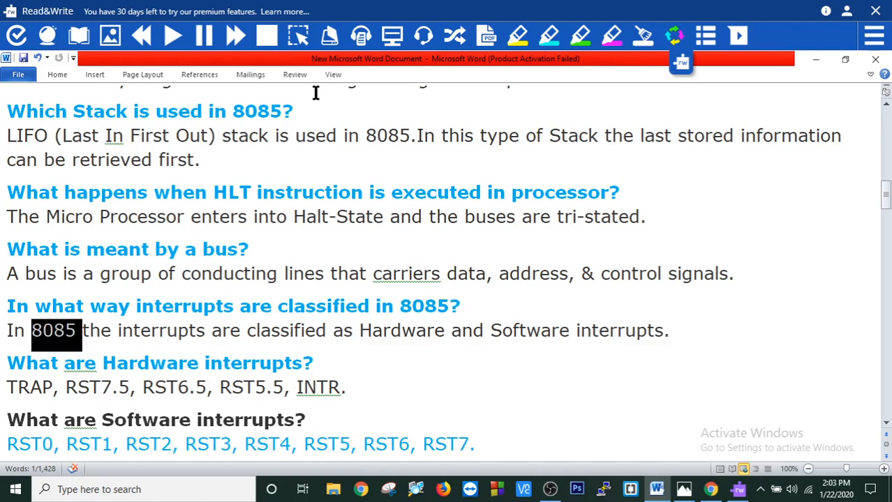
{"action": "double_click", "coordinate": [162, 332]}
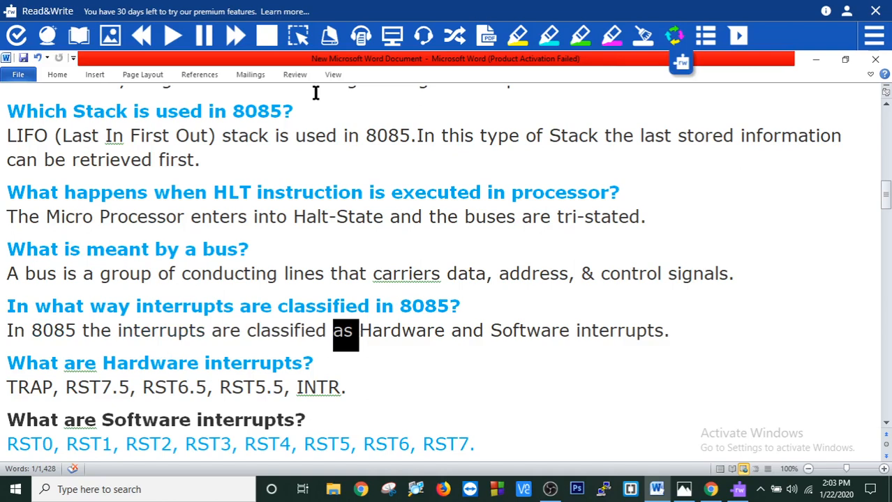
{"action": "double_click", "coordinate": [618, 330]}
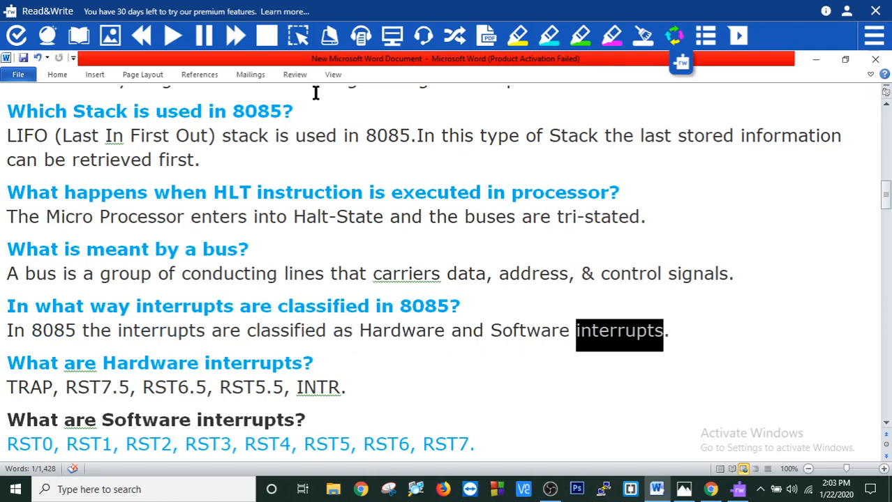
{"action": "left_click", "coordinate": [665, 331]}
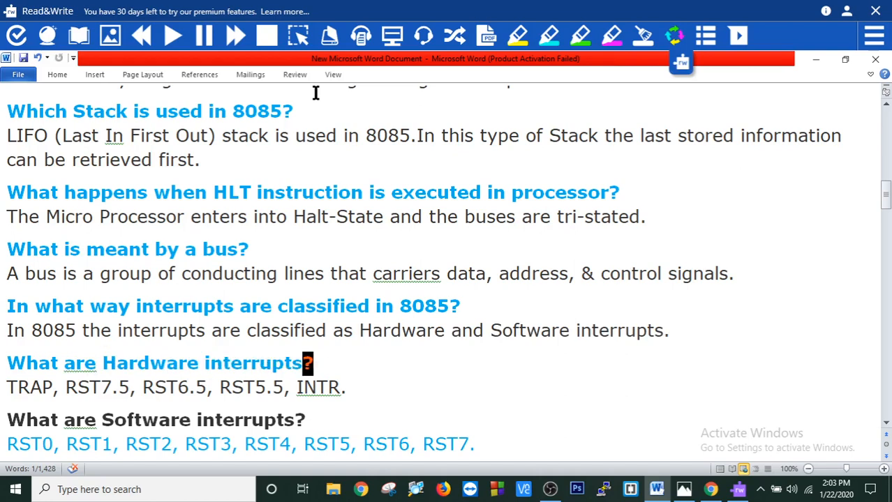
{"action": "double_click", "coordinate": [87, 387]}
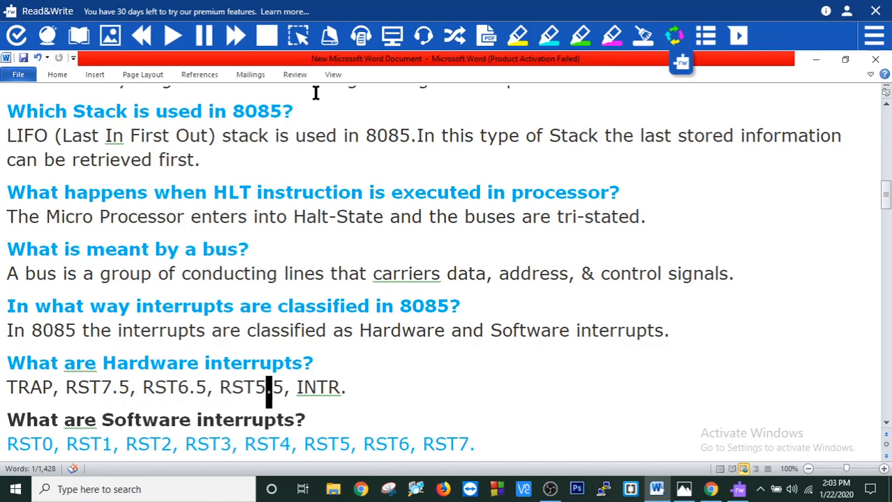
{"action": "double_click", "coordinate": [318, 387]}
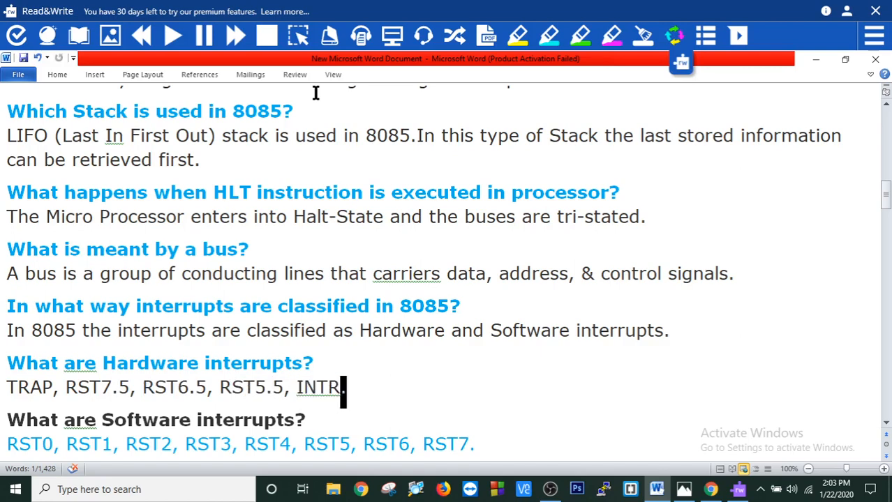
Hear the highest priority interrupt and addressing modes answers read aloud.
{"action": "scroll", "scroll_direction": "down", "scroll_amount": 3}
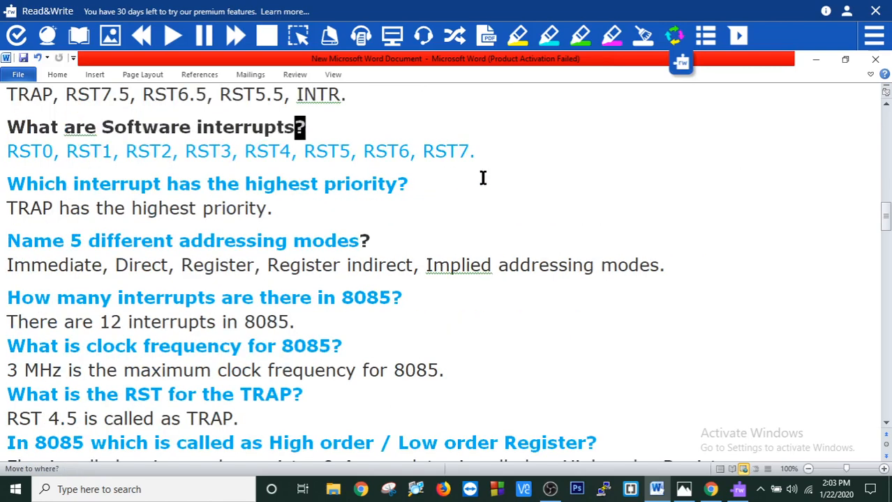
{"action": "double_click", "coordinate": [86, 151]}
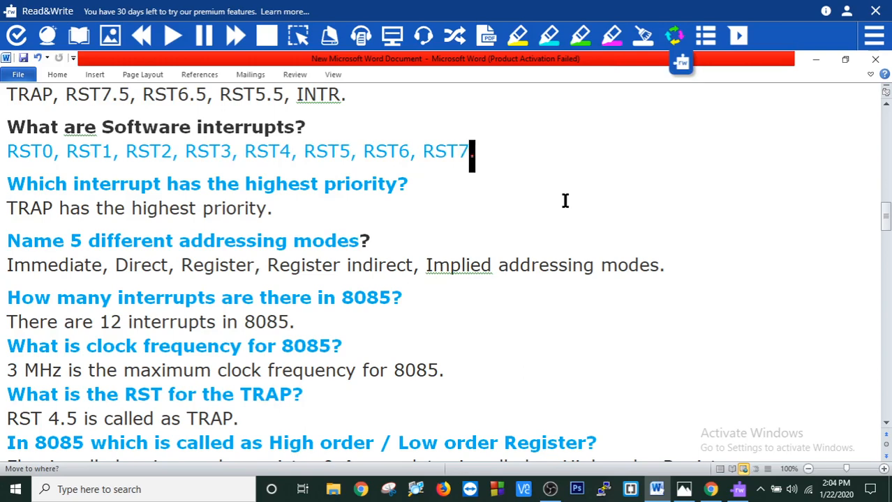
{"action": "double_click", "coordinate": [181, 185]}
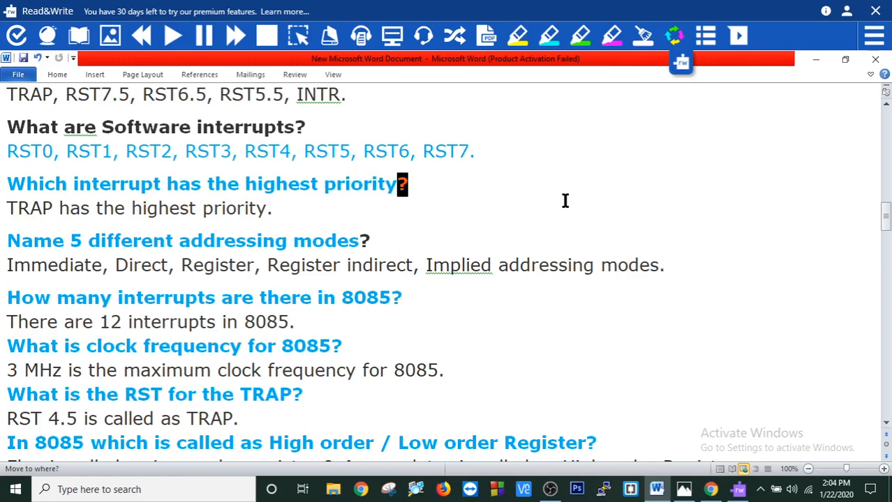
{"action": "double_click", "coordinate": [166, 208]}
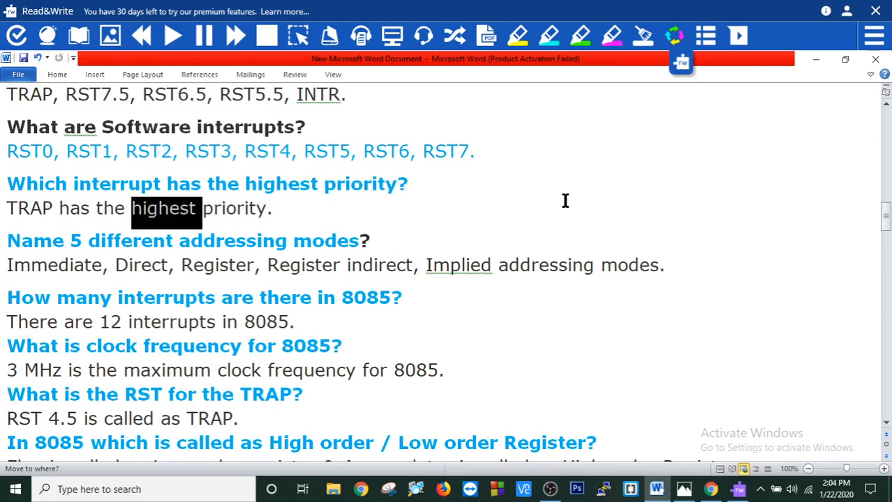
{"action": "left_click", "coordinate": [269, 208]}
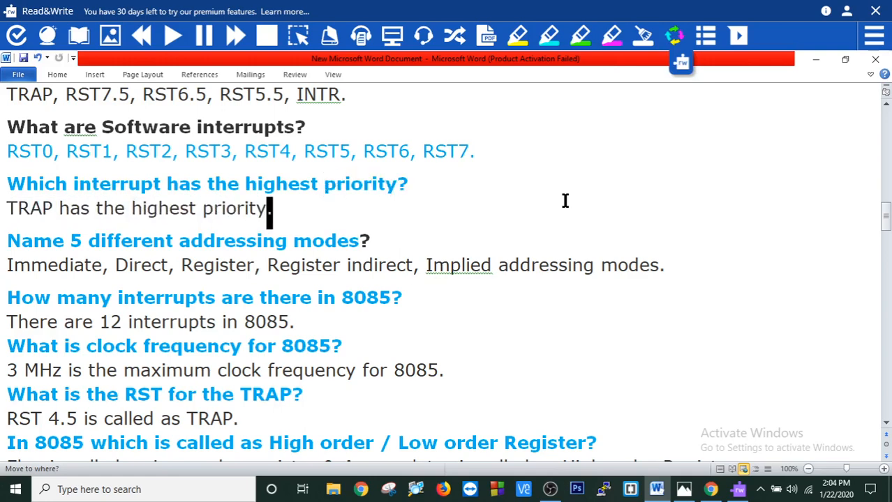
{"action": "double_click", "coordinate": [234, 240]}
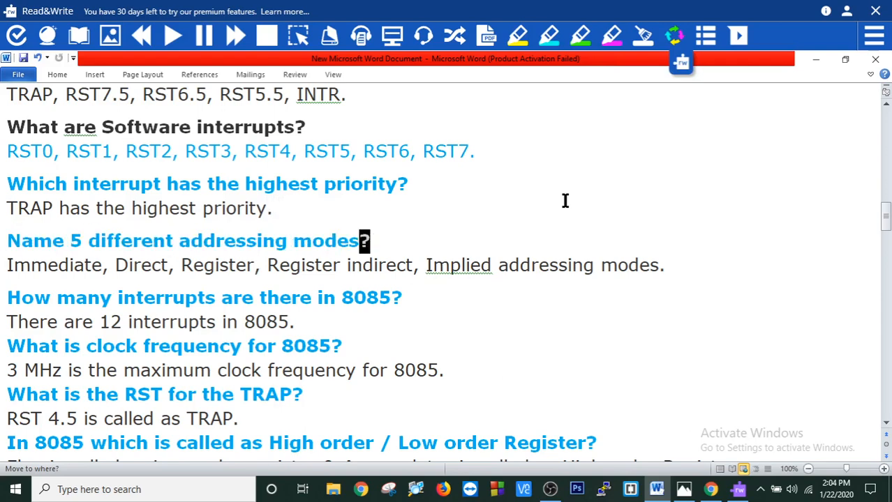
Continue through the interrupt count, 8085 clock frequency and RST-for-TRAP answers.
{"action": "double_click", "coordinate": [218, 265]}
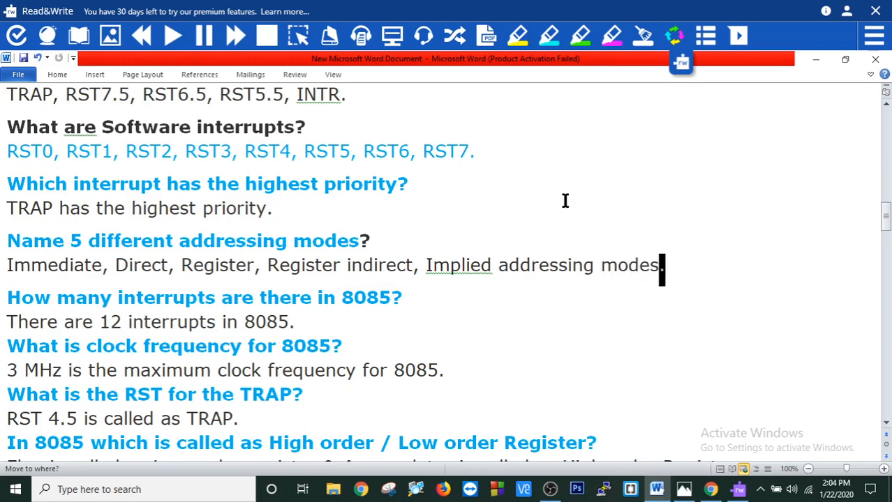
{"action": "double_click", "coordinate": [238, 298]}
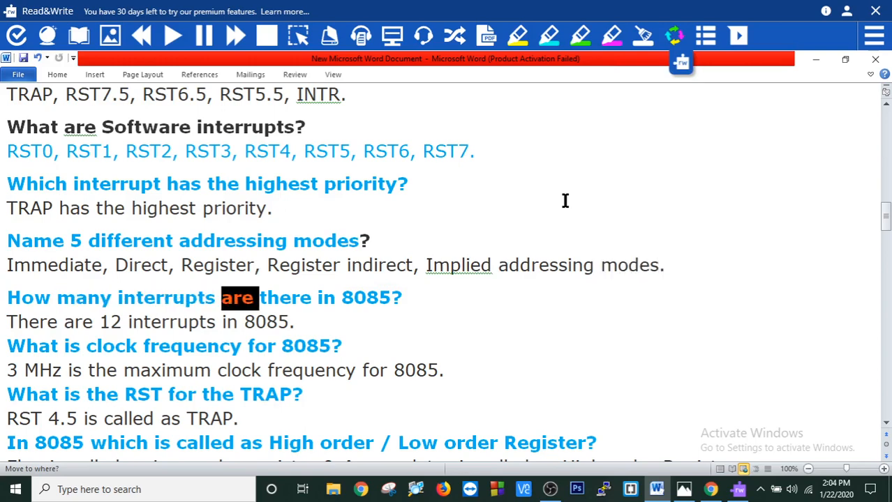
{"action": "double_click", "coordinate": [365, 299]}
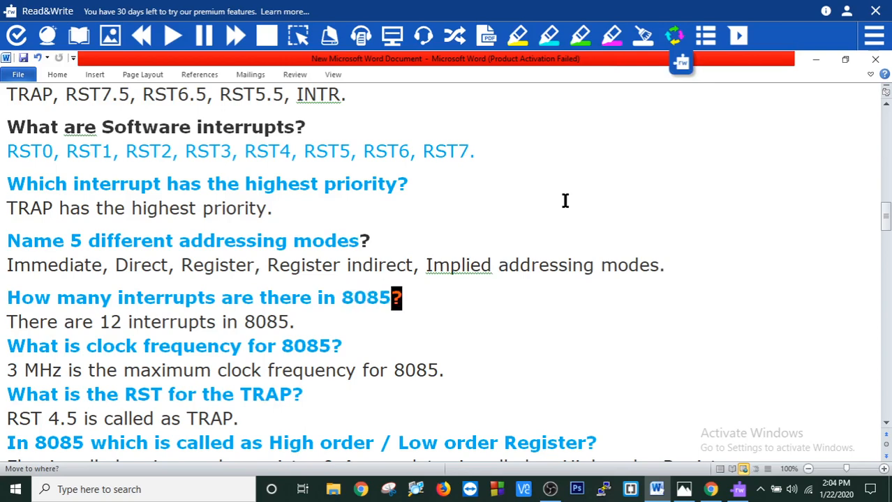
{"action": "double_click", "coordinate": [232, 323]}
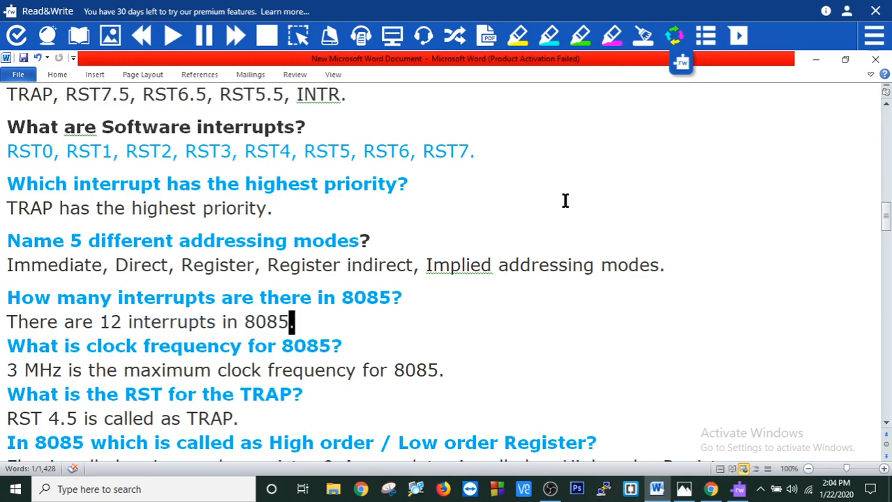
{"action": "double_click", "coordinate": [193, 346]}
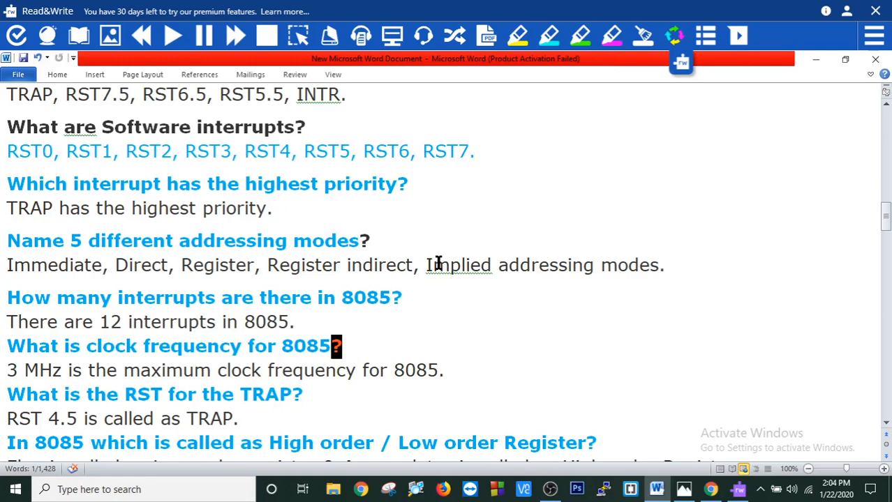
{"action": "double_click", "coordinate": [240, 372]}
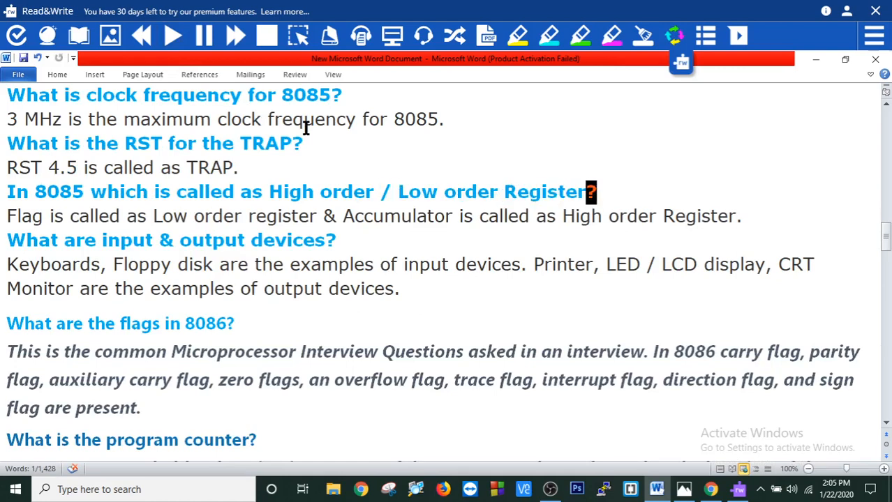
Hear the high/low order register, input/output devices and 8086 flags answers read aloud to the program counter question.
{"action": "double_click", "coordinate": [58, 215]}
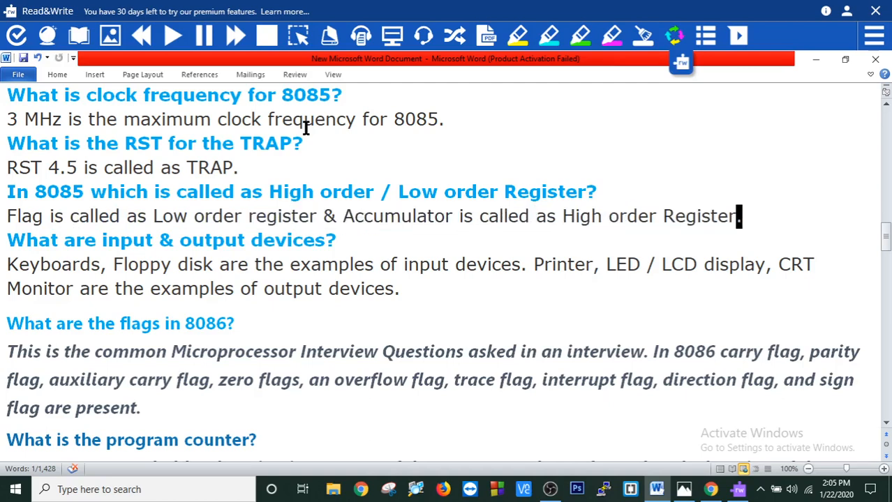
{"action": "double_click", "coordinate": [167, 240]}
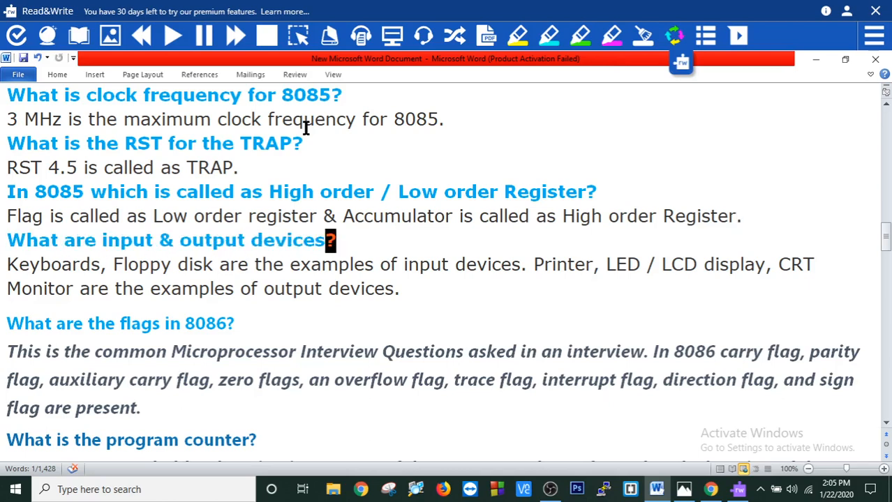
{"action": "double_click", "coordinate": [146, 266]}
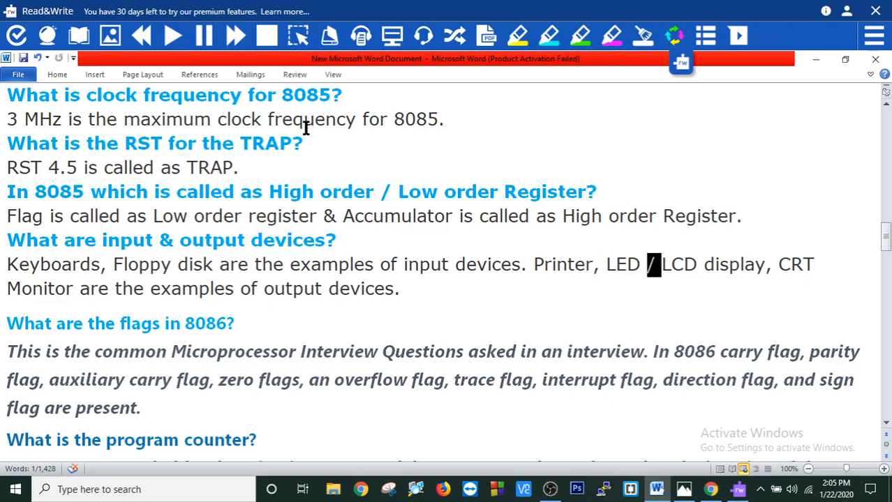
{"action": "double_click", "coordinate": [801, 264]}
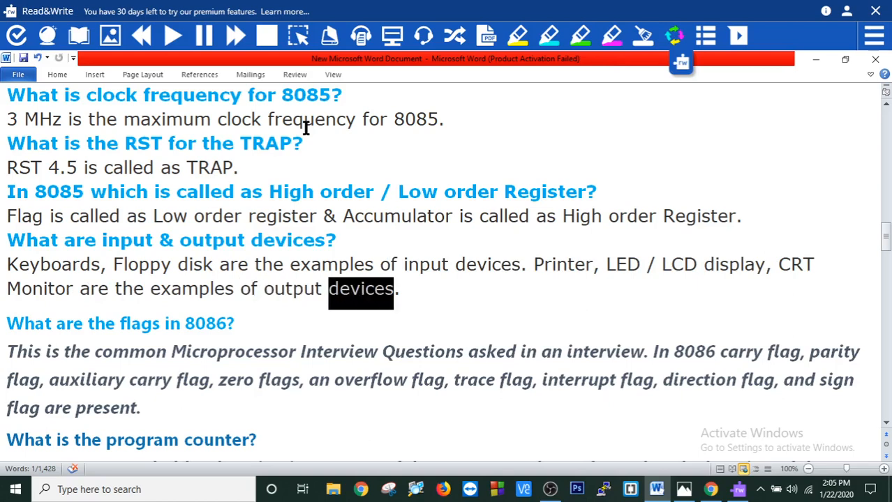
{"action": "left_click", "coordinate": [395, 289]}
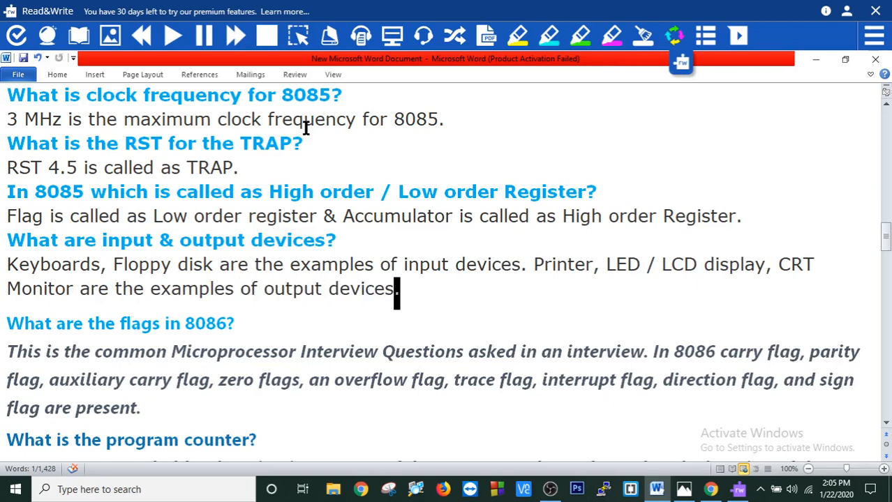
{"action": "double_click", "coordinate": [205, 324]}
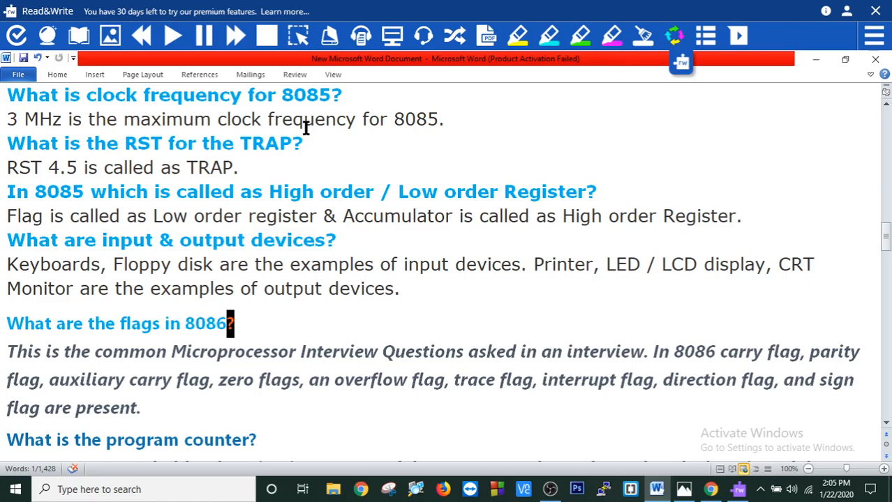
{"action": "double_click", "coordinate": [340, 351]}
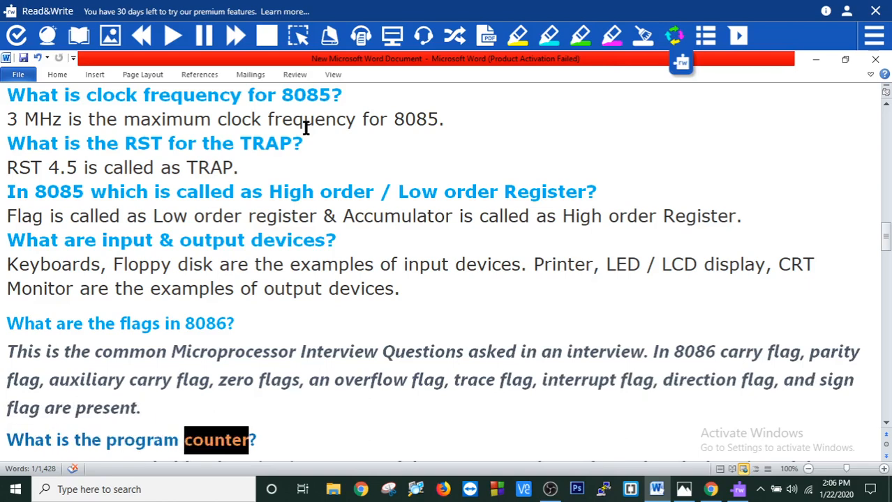
Follow the program counter answer read aloud, scrolling down to the Intel 8086 features question.
{"action": "scroll", "scroll_direction": "down", "scroll_amount": 3}
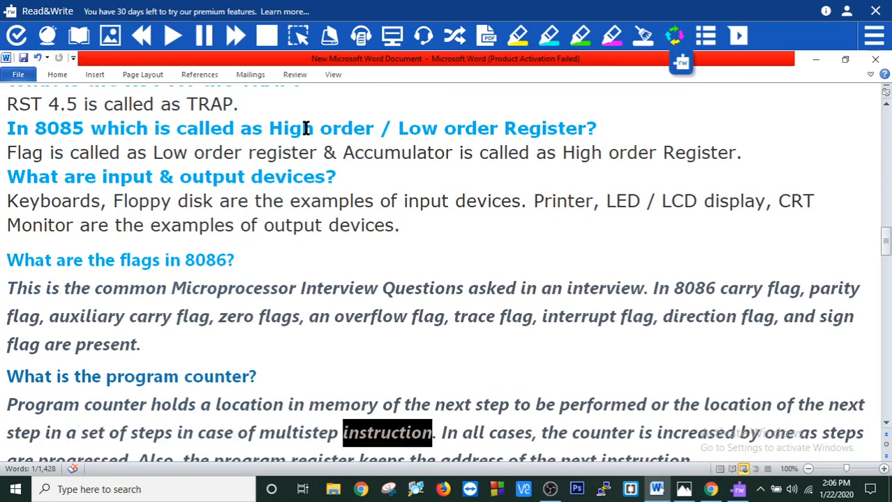
{"action": "double_click", "coordinate": [475, 432]}
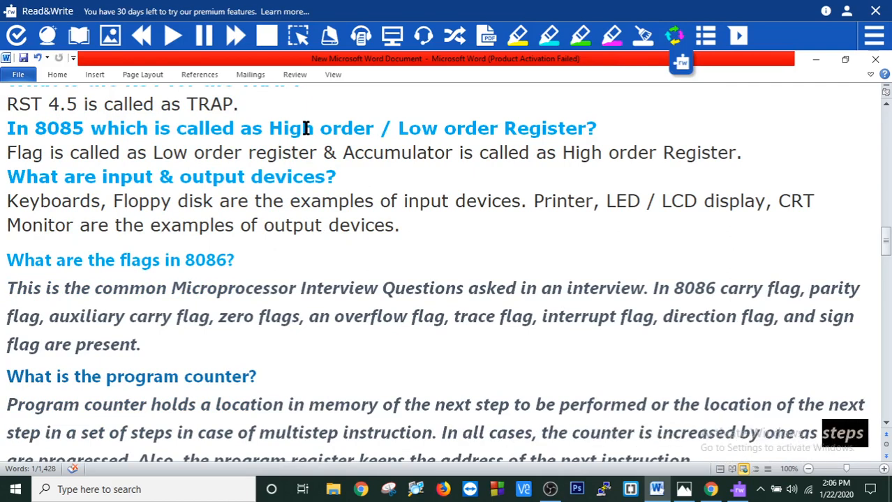
{"action": "scroll", "scroll_direction": "down", "scroll_amount": 3}
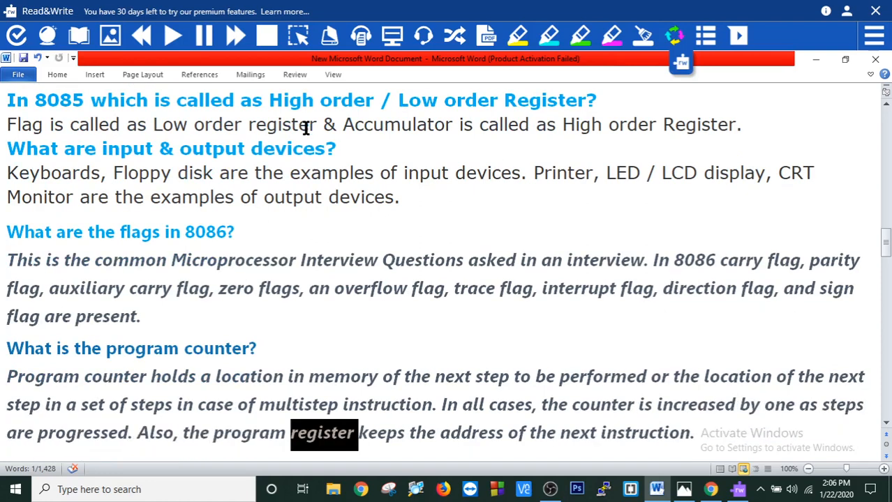
{"action": "double_click", "coordinate": [517, 433]}
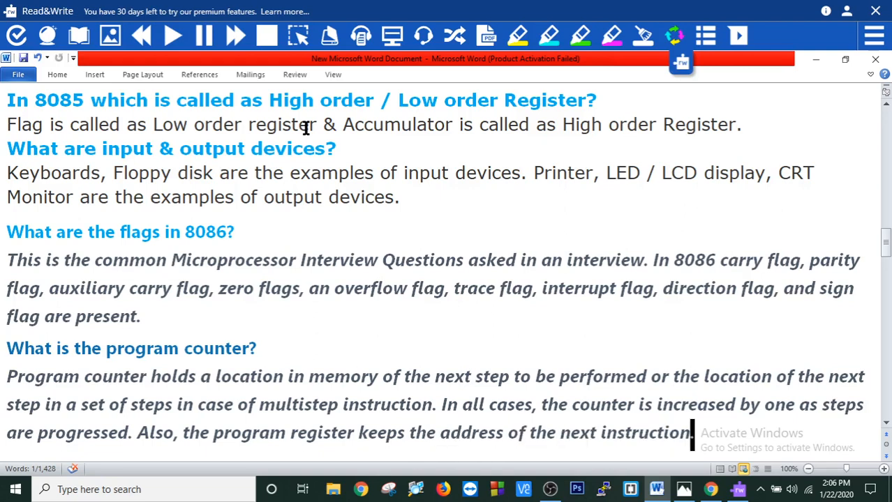
{"action": "scroll", "scroll_direction": "down", "scroll_amount": 3}
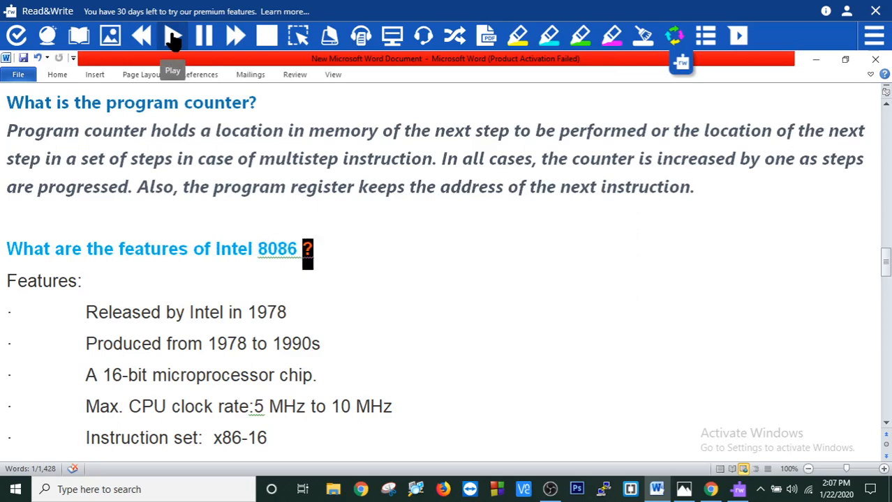
Hear the Intel 8086 features list read aloud through the 20-bit address bus line.
{"action": "double_click", "coordinate": [208, 313]}
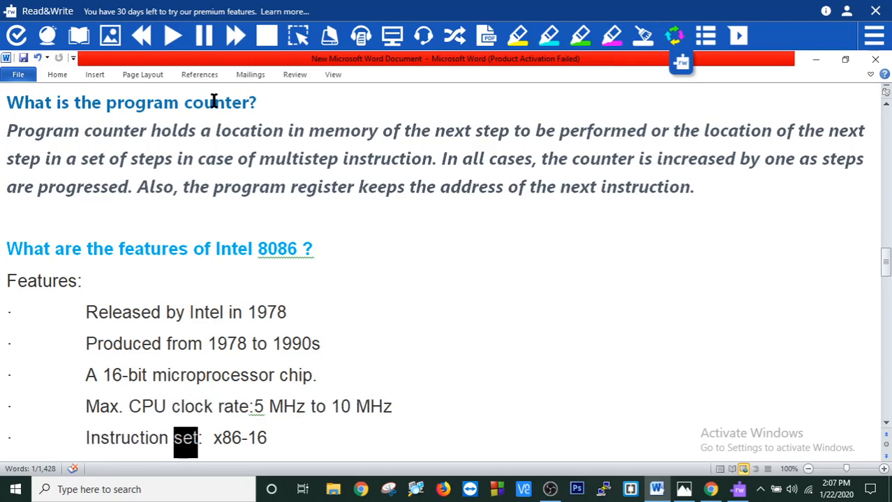
{"action": "double_click", "coordinate": [223, 438]}
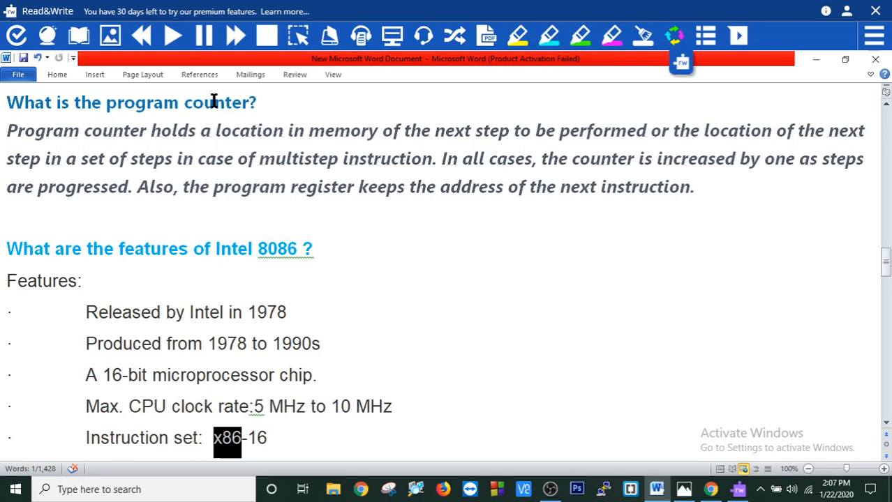
{"action": "scroll", "scroll_direction": "down", "scroll_amount": 3}
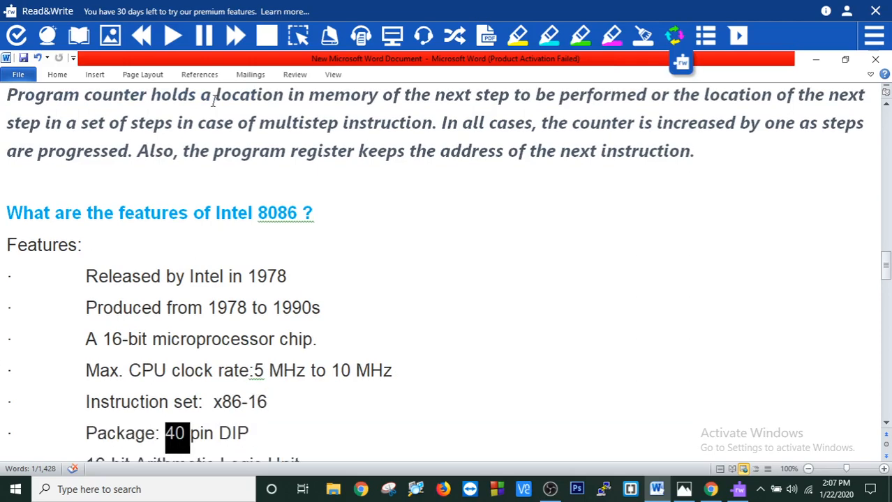
{"action": "scroll", "scroll_direction": "down", "scroll_amount": 3}
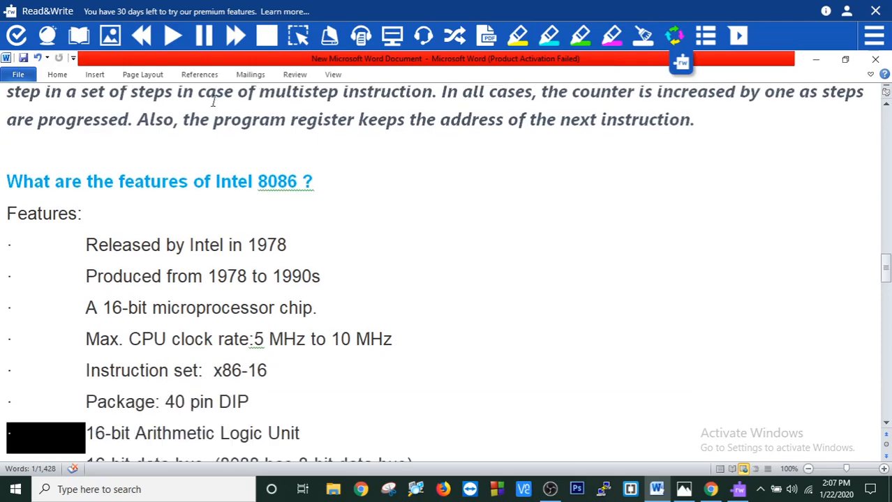
{"action": "double_click", "coordinate": [241, 434]}
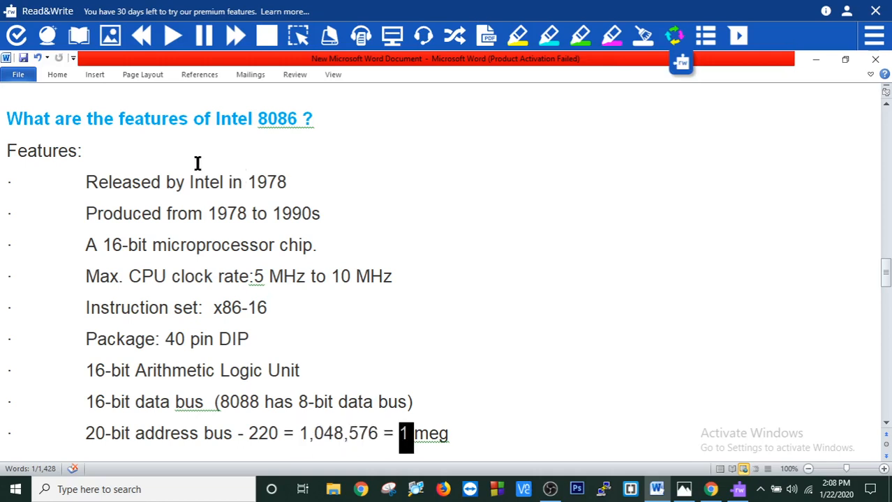
{"action": "scroll", "scroll_direction": "down", "scroll_amount": 3}
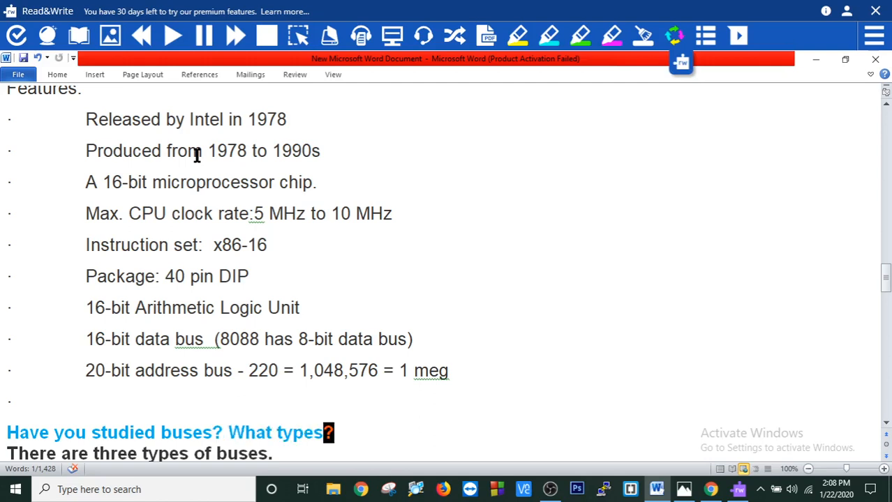
Scroll to the buses question and start hearing the three bus types answer.
{"action": "double_click", "coordinate": [240, 453]}
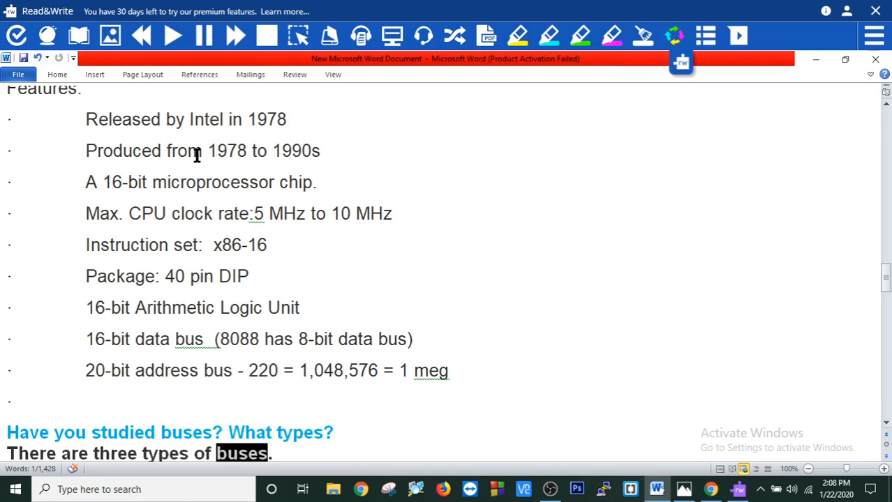
{"action": "scroll", "scroll_direction": "down", "scroll_amount": 3}
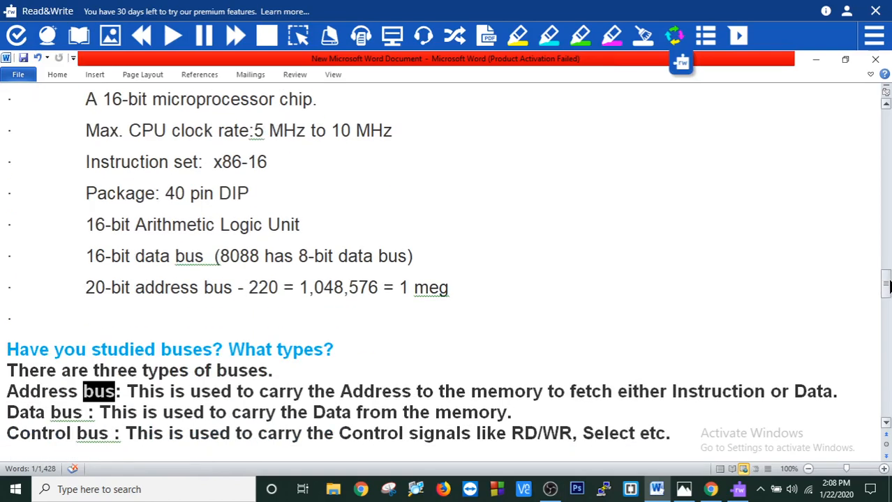
{"action": "scroll", "scroll_direction": "down", "scroll_amount": 3}
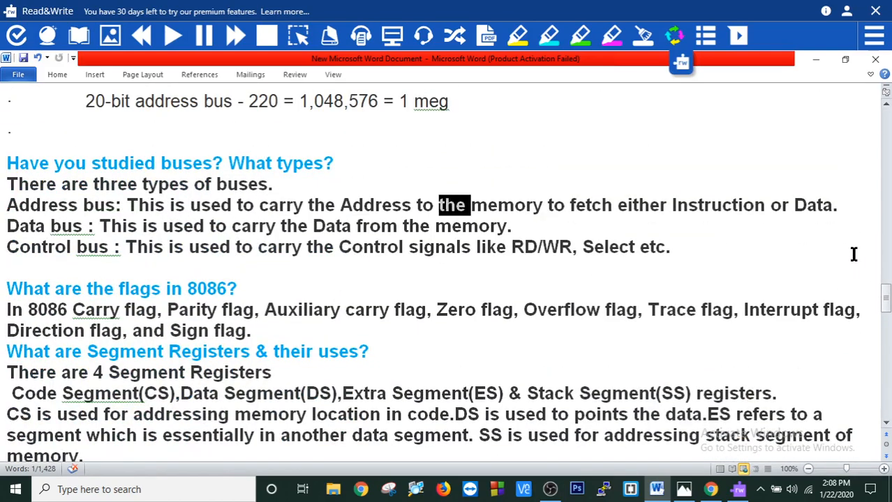
{"action": "double_click", "coordinate": [719, 204]}
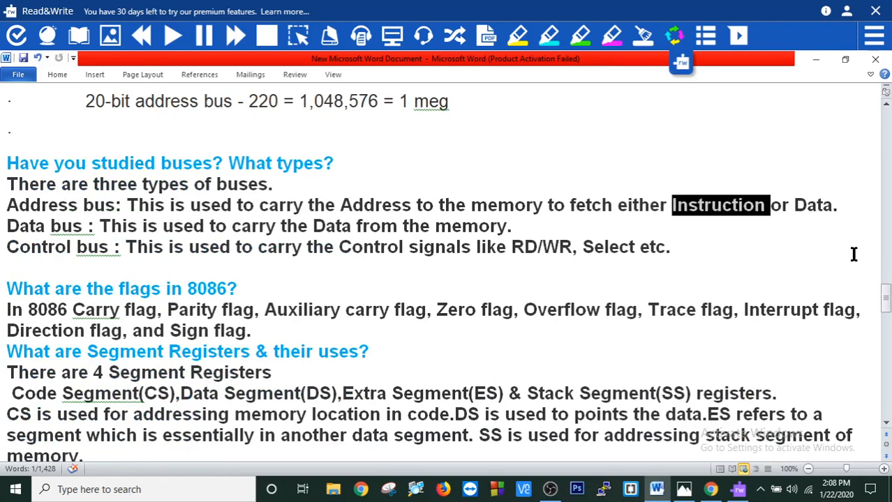
{"action": "left_click", "coordinate": [835, 205]}
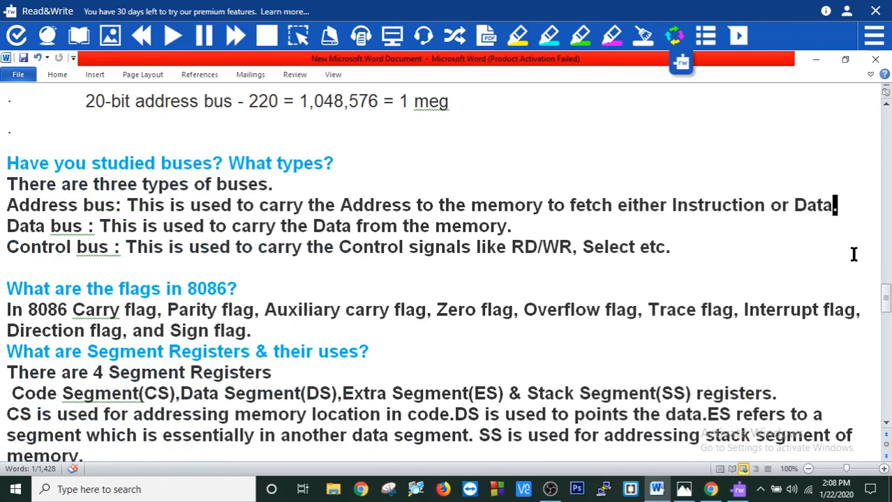
{"action": "double_click", "coordinate": [119, 226]}
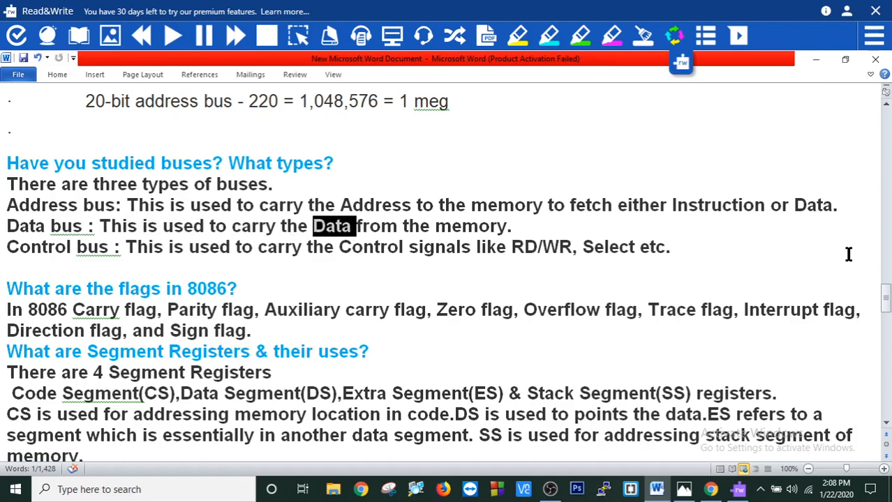
Continue through the address, data and control bus descriptions to the 8086 flags question.
{"action": "left_click", "coordinate": [508, 226]}
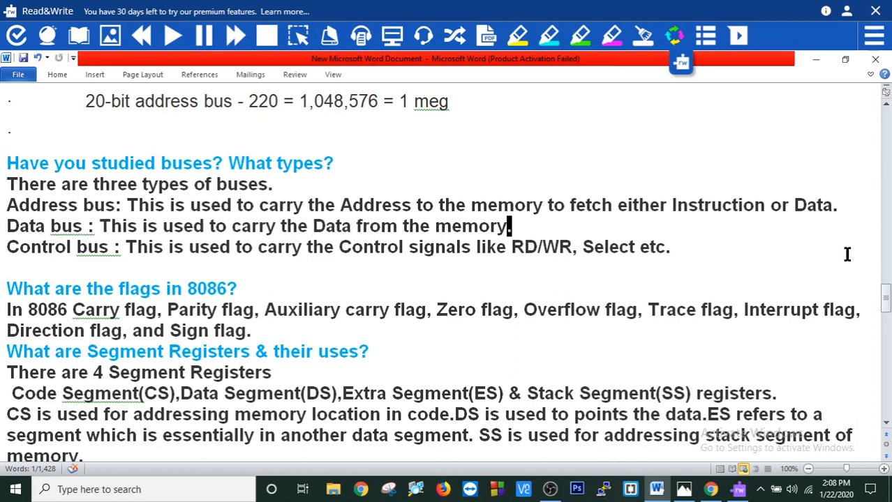
{"action": "double_click", "coordinate": [145, 247]}
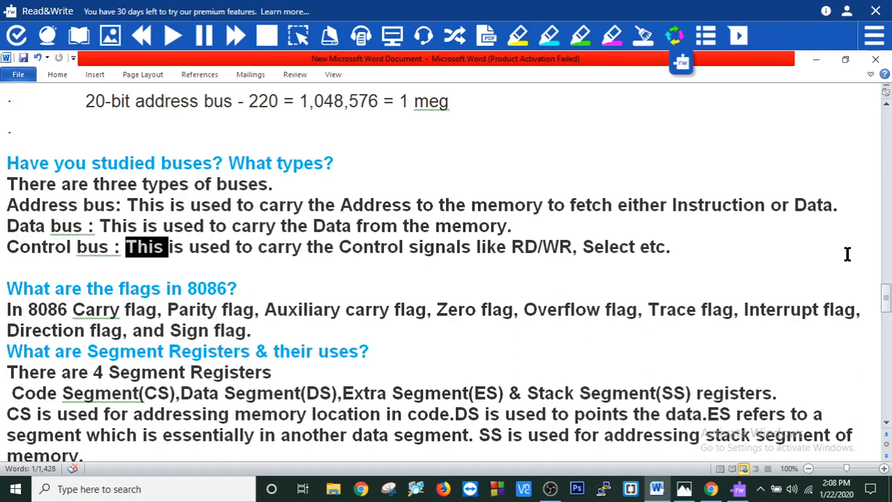
{"action": "double_click", "coordinate": [321, 247]}
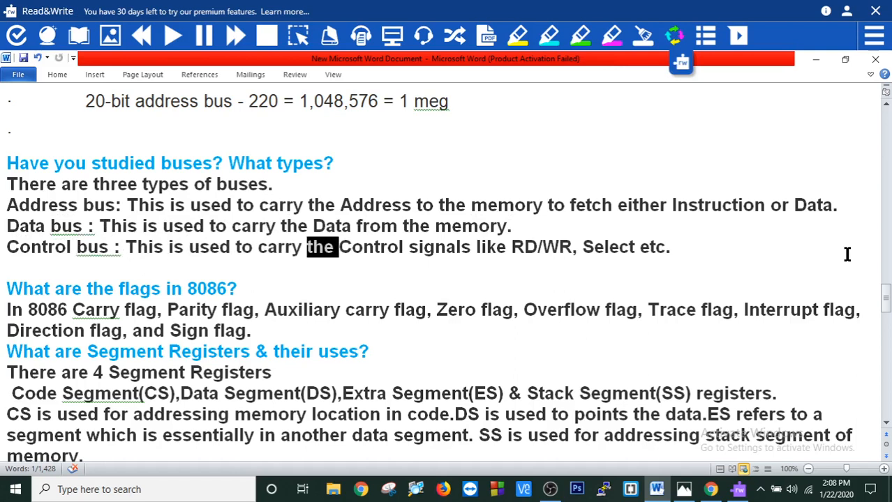
{"action": "double_click", "coordinate": [523, 247]}
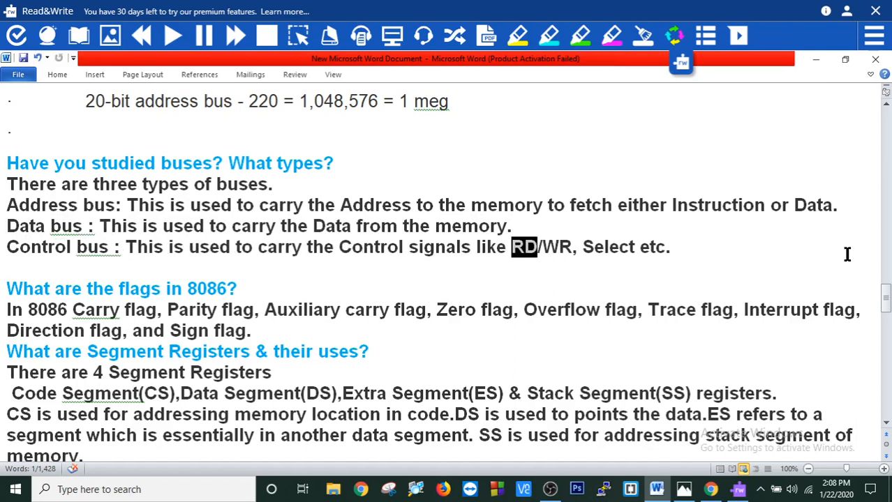
{"action": "double_click", "coordinate": [610, 245]}
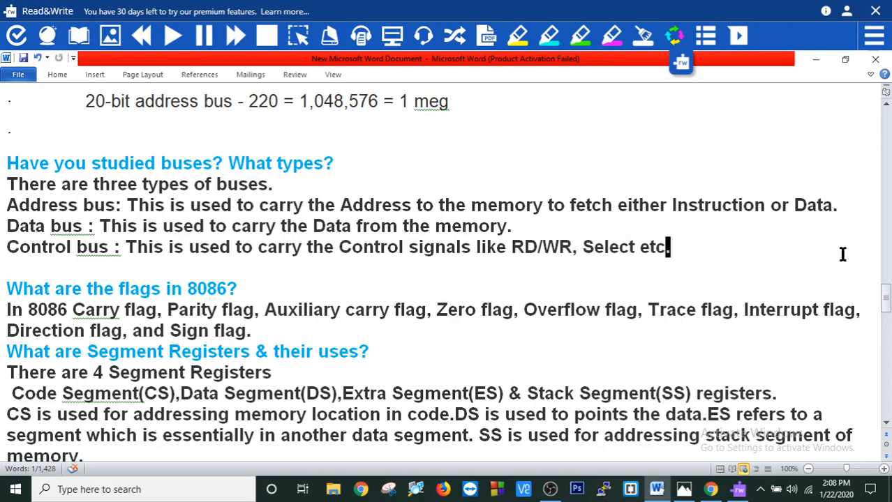
{"action": "double_click", "coordinate": [206, 289]}
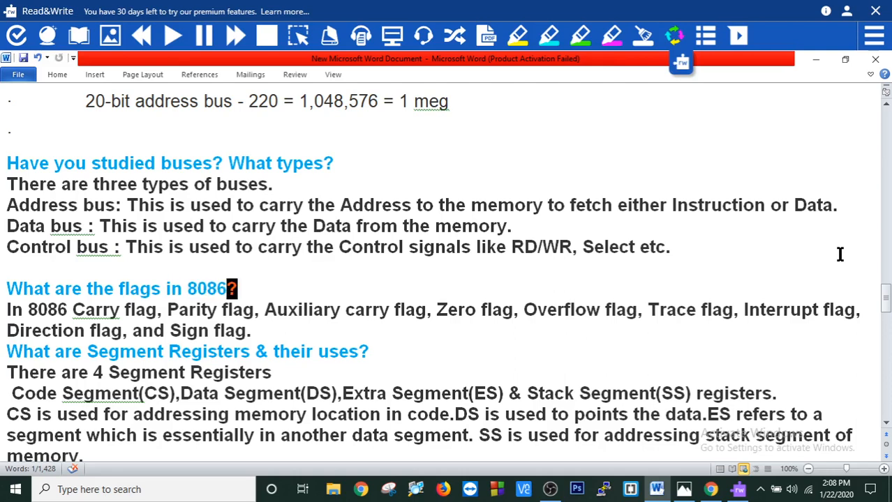
Hear the full list of 8086 flags read aloud and begin the segment registers answer.
{"action": "double_click", "coordinate": [47, 310]}
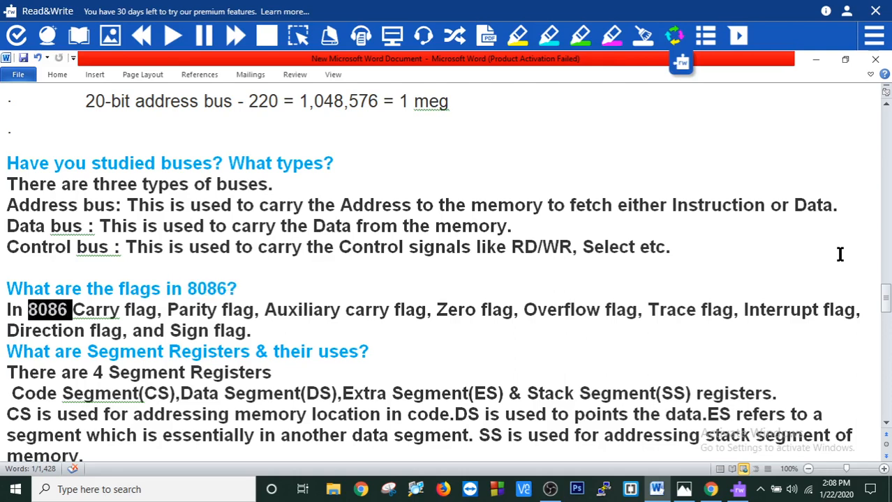
{"action": "double_click", "coordinate": [193, 310]}
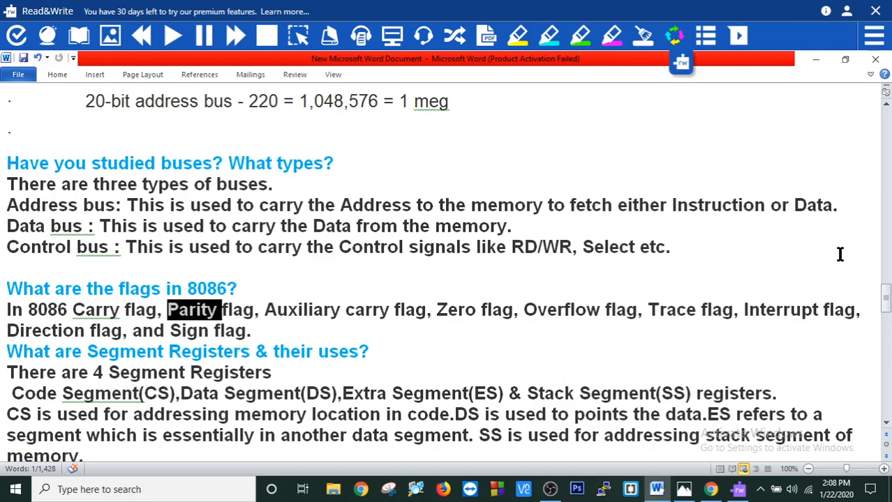
{"action": "double_click", "coordinate": [304, 310]}
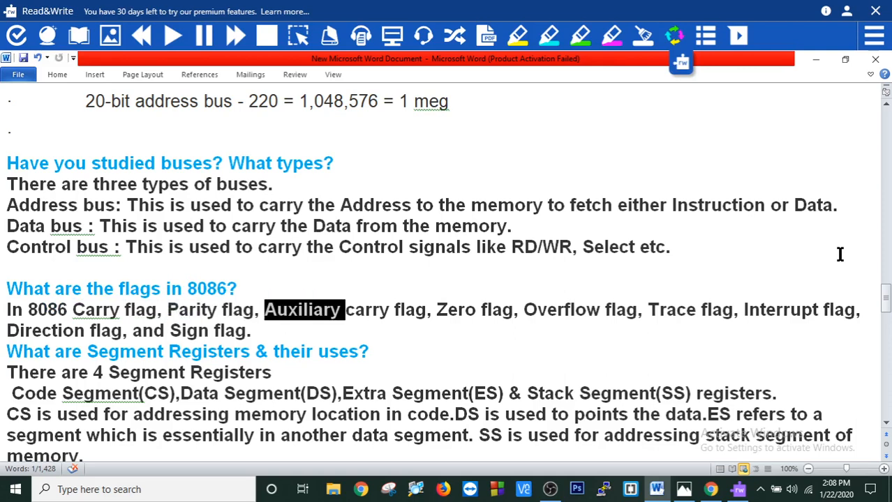
{"action": "double_click", "coordinate": [458, 310]}
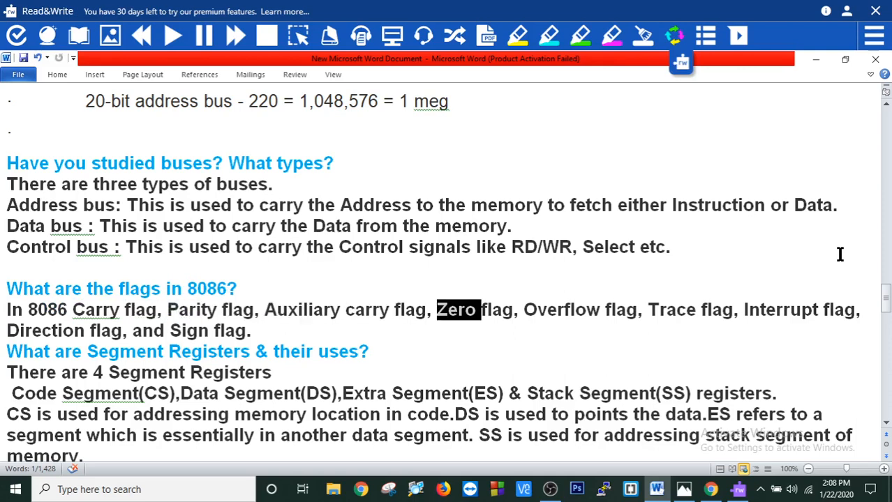
{"action": "double_click", "coordinate": [620, 310]}
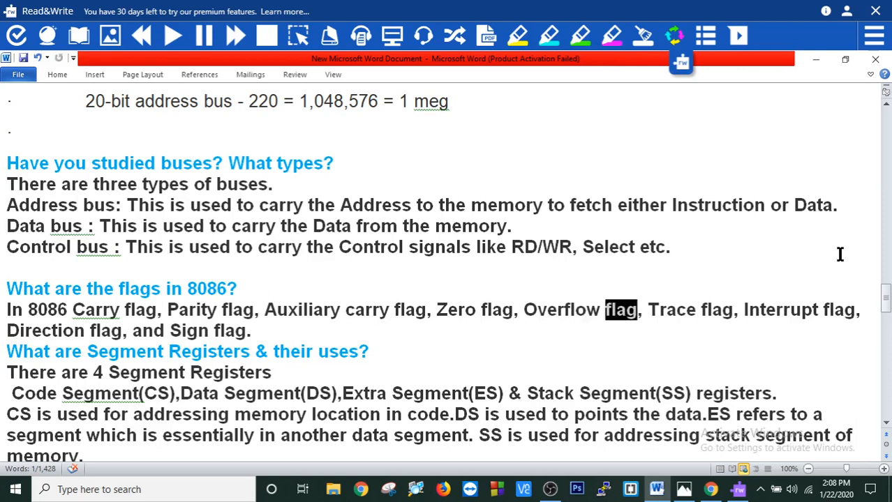
{"action": "double_click", "coordinate": [781, 310]}
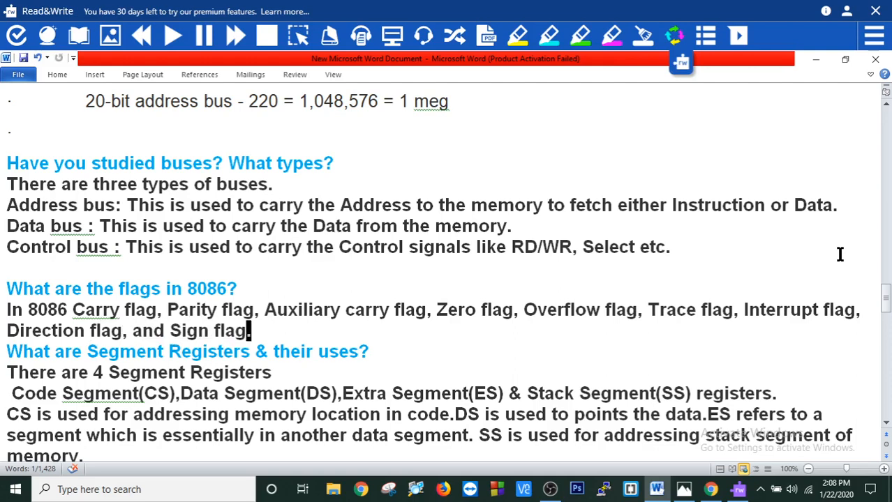
{"action": "double_click", "coordinate": [210, 352]}
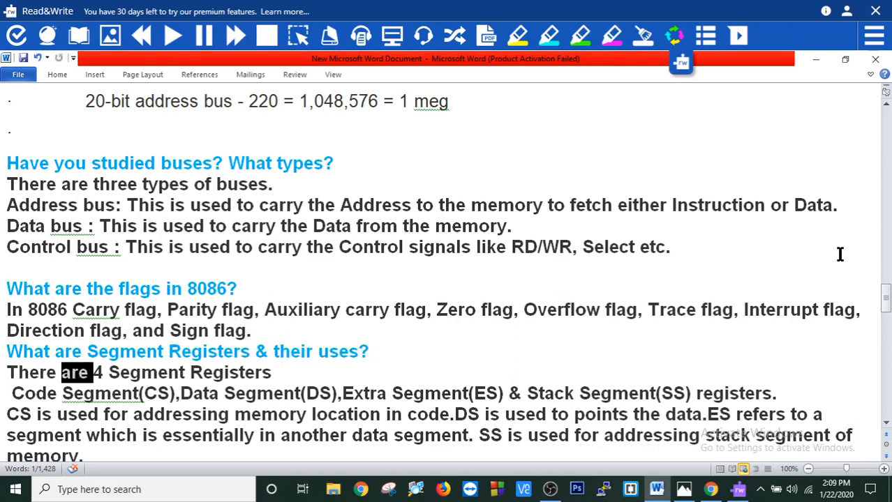
Hear the four segment register names and the uses of CS, DS and ES read aloud, reaching SS.
{"action": "double_click", "coordinate": [33, 394]}
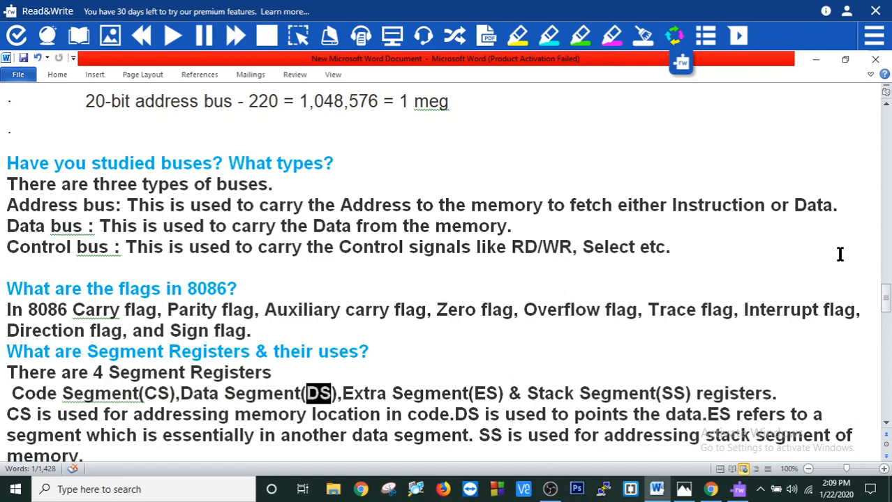
{"action": "double_click", "coordinate": [430, 393]}
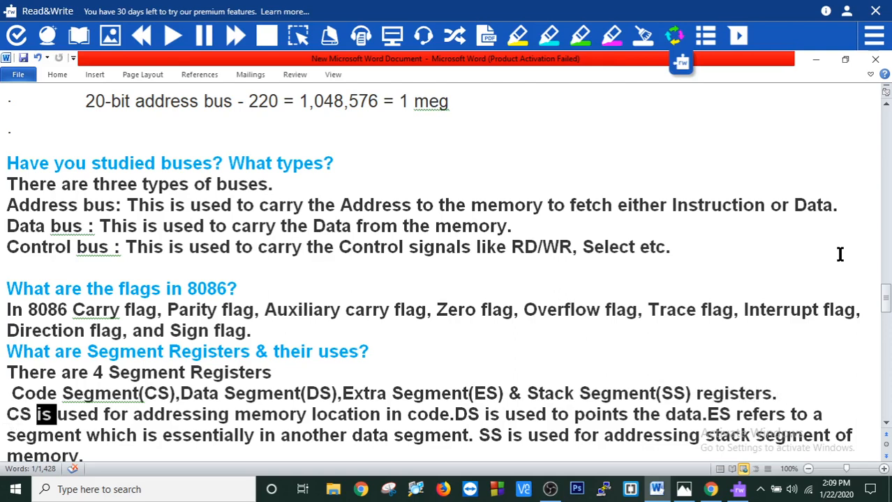
{"action": "double_click", "coordinate": [271, 416]}
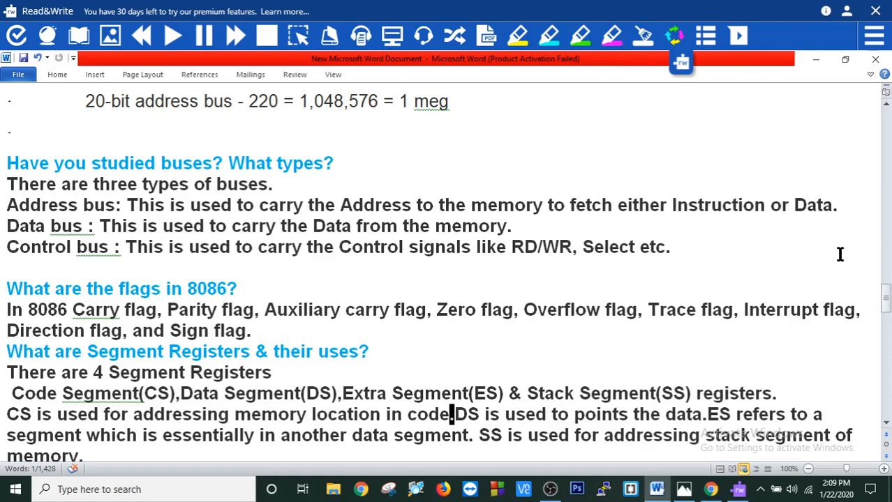
{"action": "double_click", "coordinate": [561, 414]}
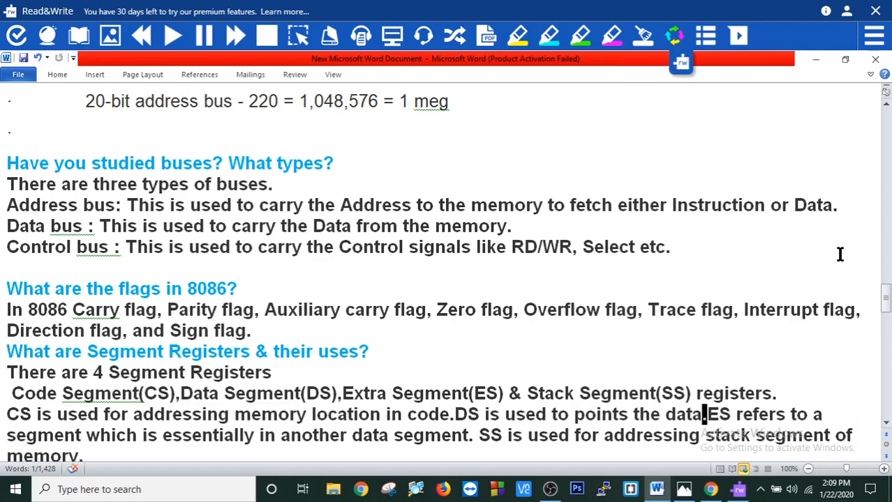
{"action": "double_click", "coordinate": [800, 414]}
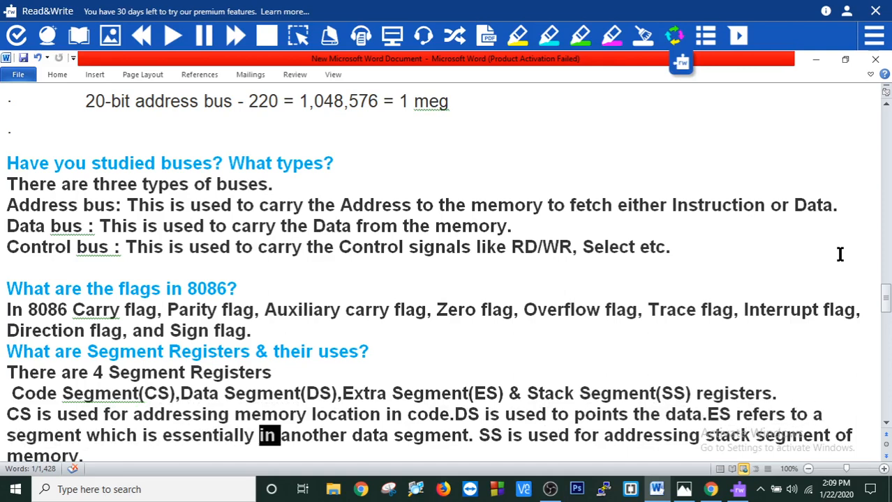
{"action": "double_click", "coordinate": [489, 435]}
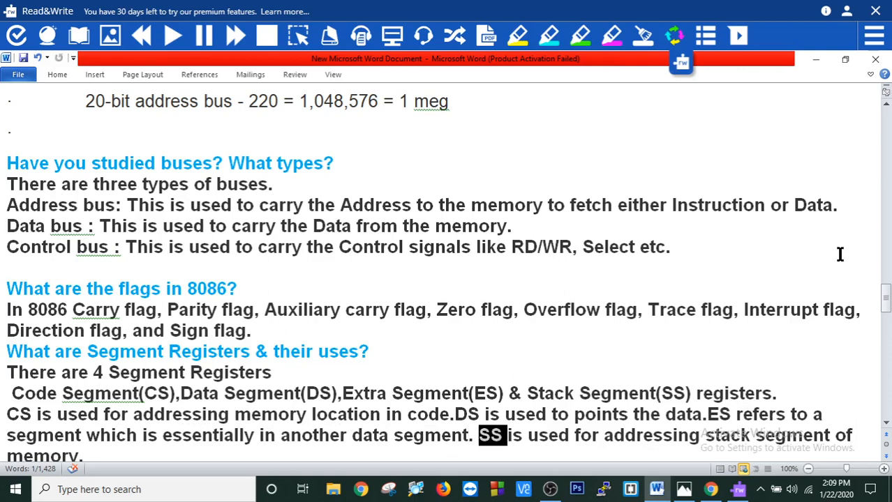